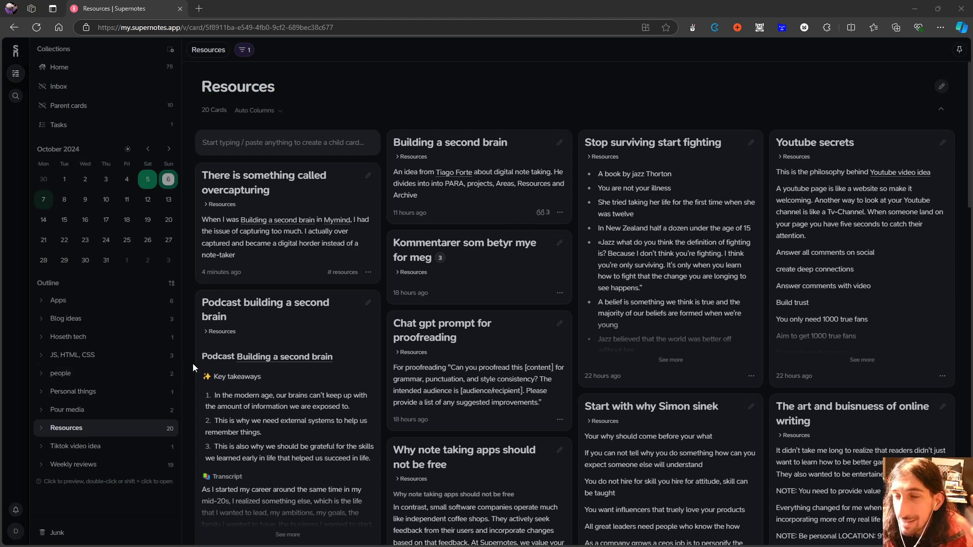
pyautogui.moveTo(208, 359)
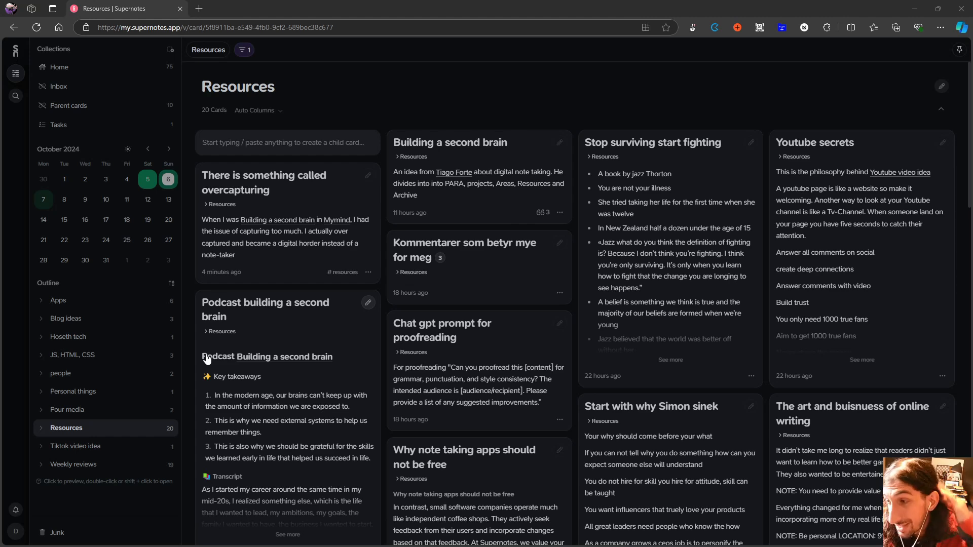
pyautogui.moveTo(234, 369)
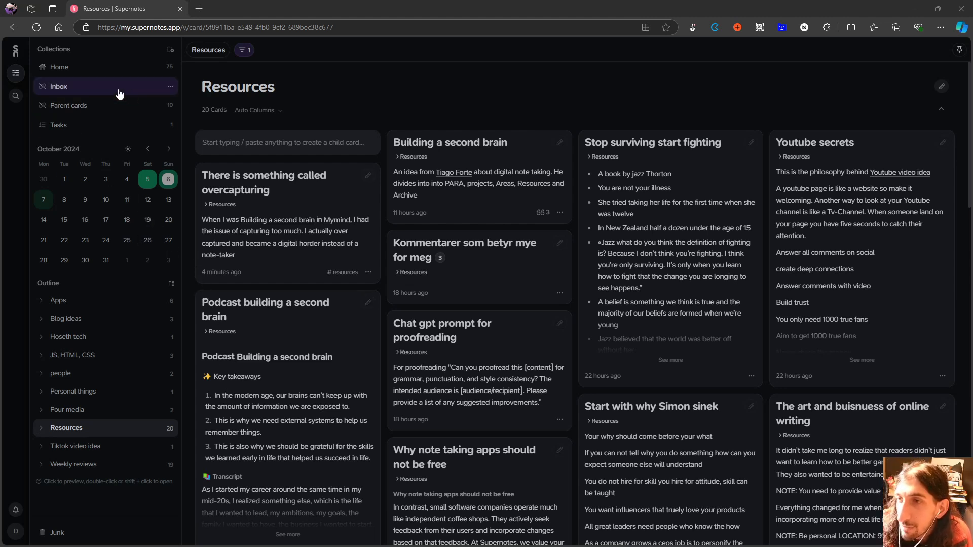
pyautogui.moveTo(114, 96)
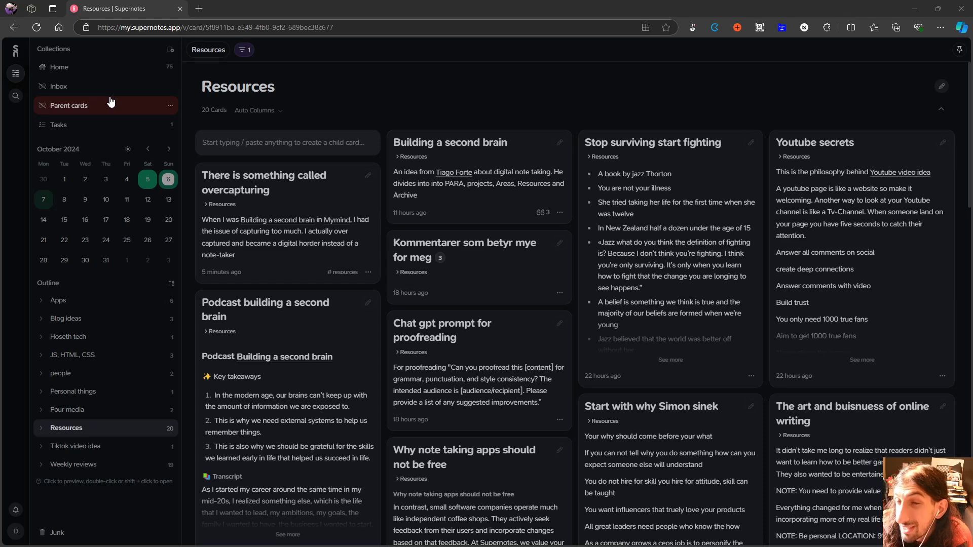
pyautogui.moveTo(87, 86)
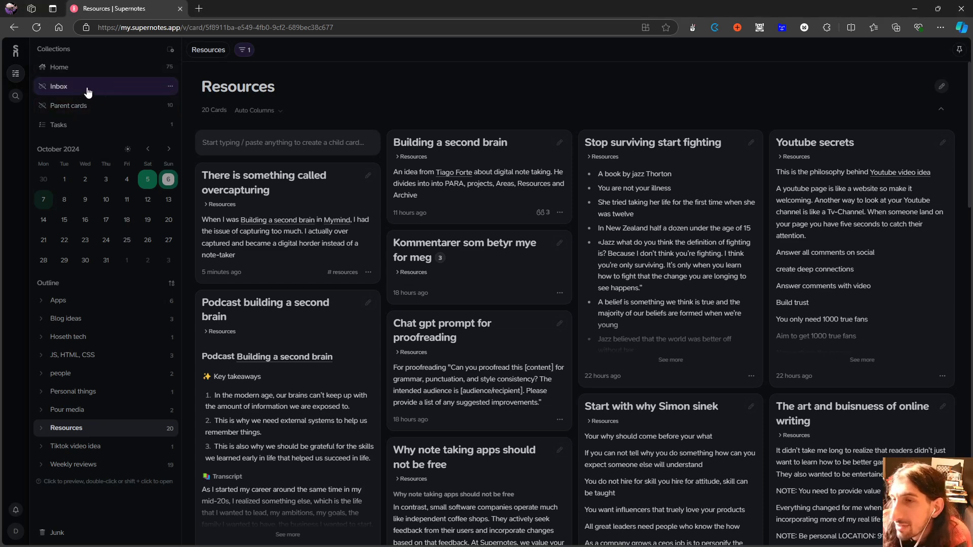
# Step: Inspect the Inbox collection's two filter rules and leave its settings unchanged
pyautogui.click(59, 86)
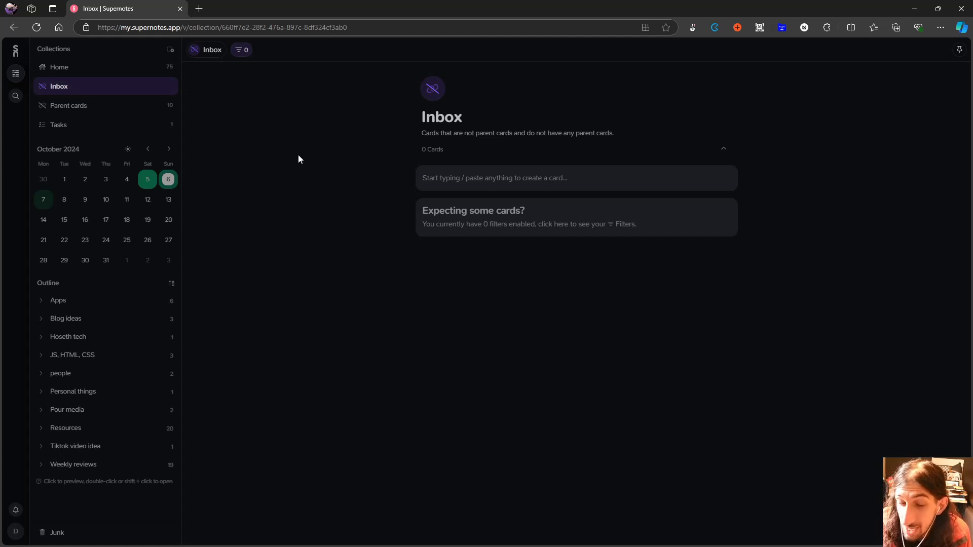
pyautogui.moveTo(169, 91)
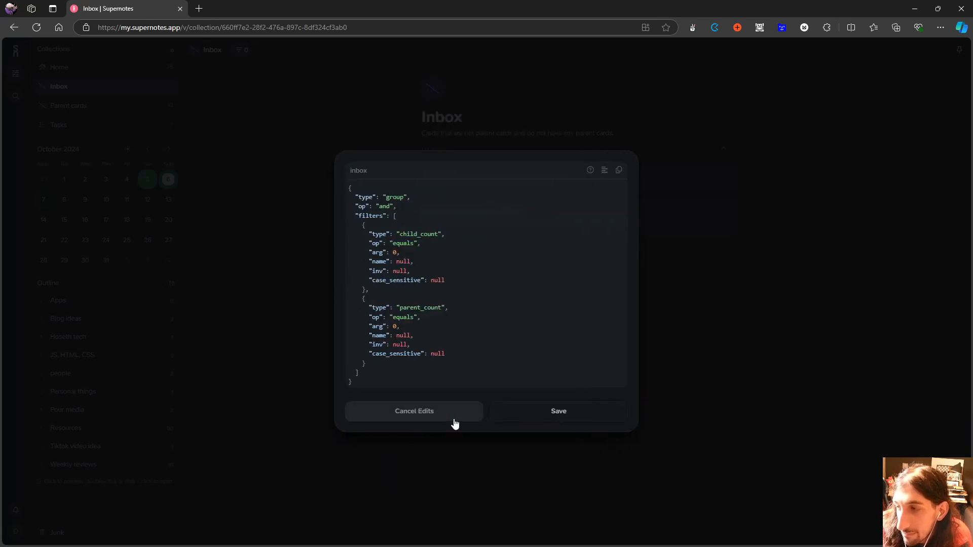
pyautogui.click(413, 411)
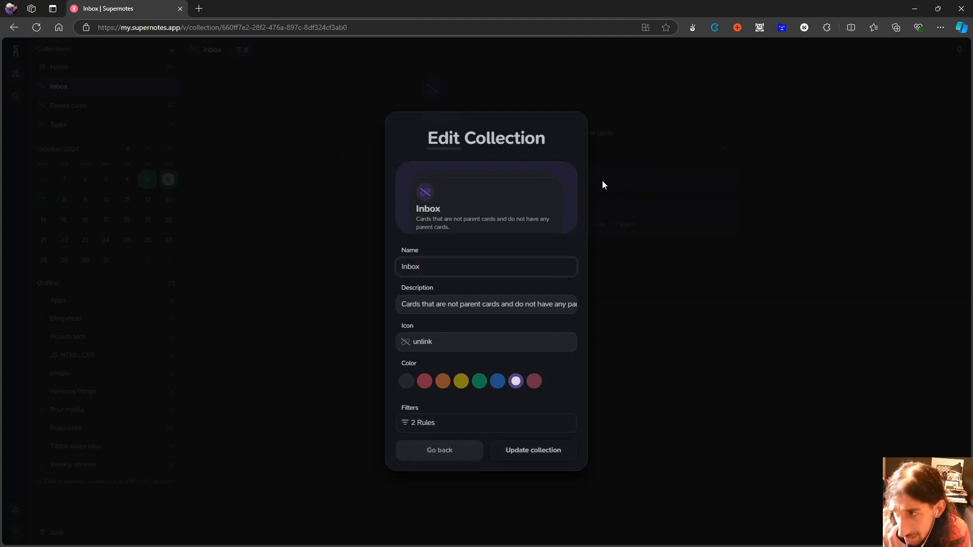
pyautogui.click(438, 450)
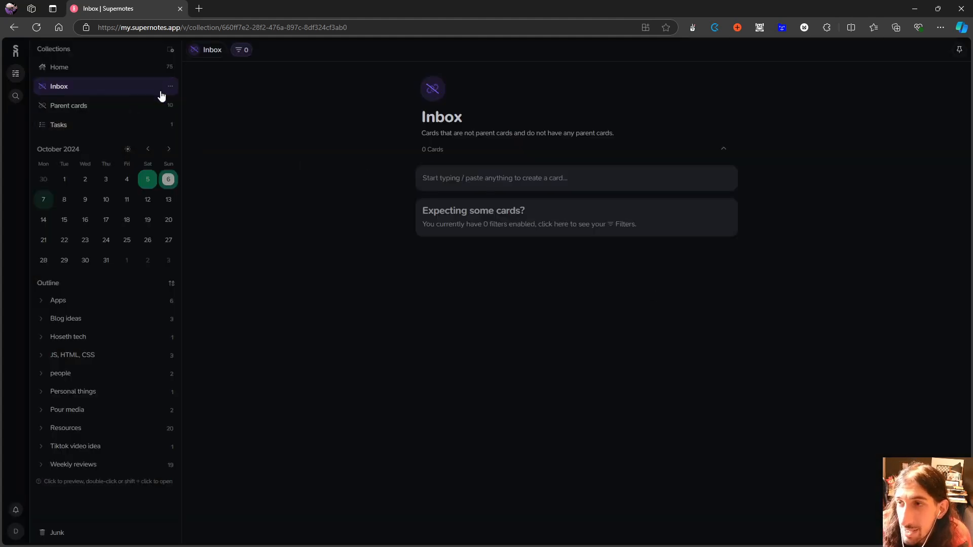
pyautogui.moveTo(167, 56)
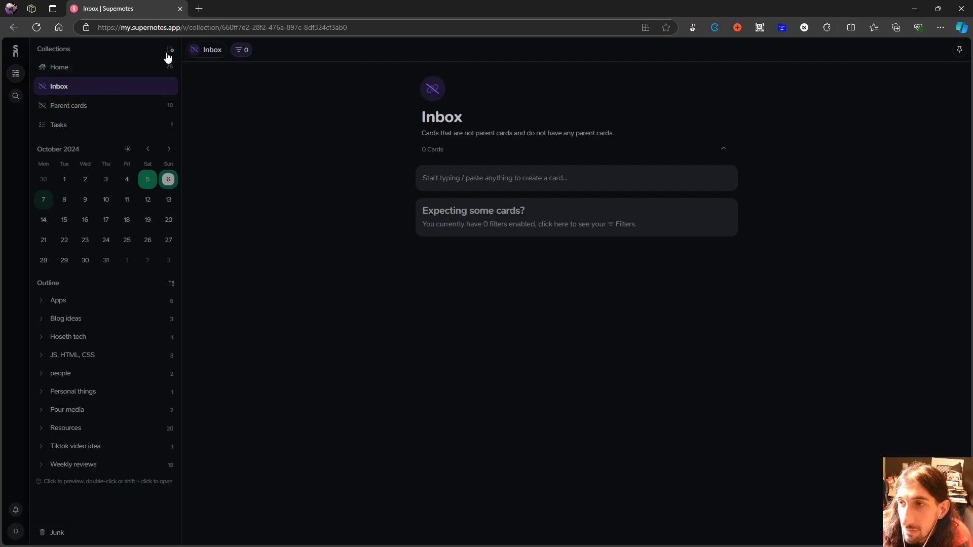
pyautogui.click(171, 50)
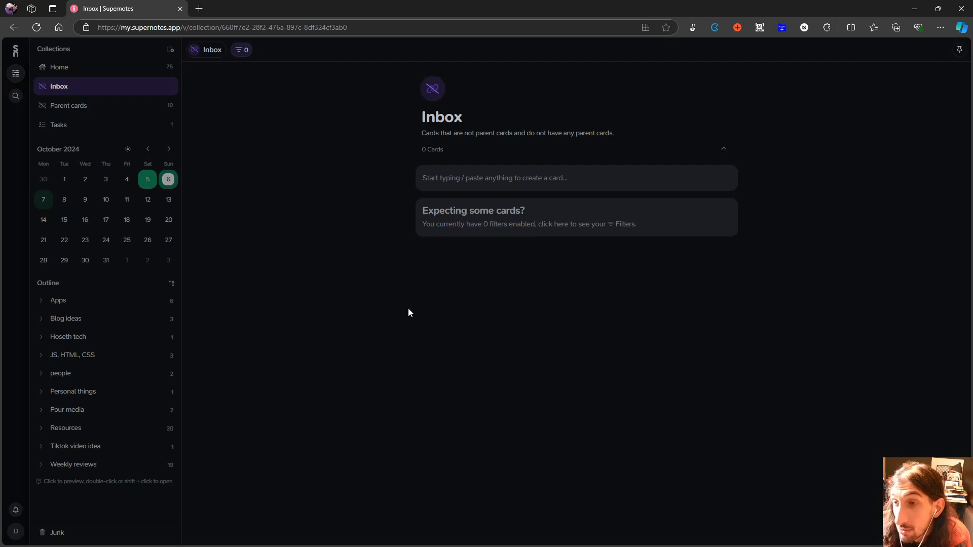
pyautogui.moveTo(310, 254)
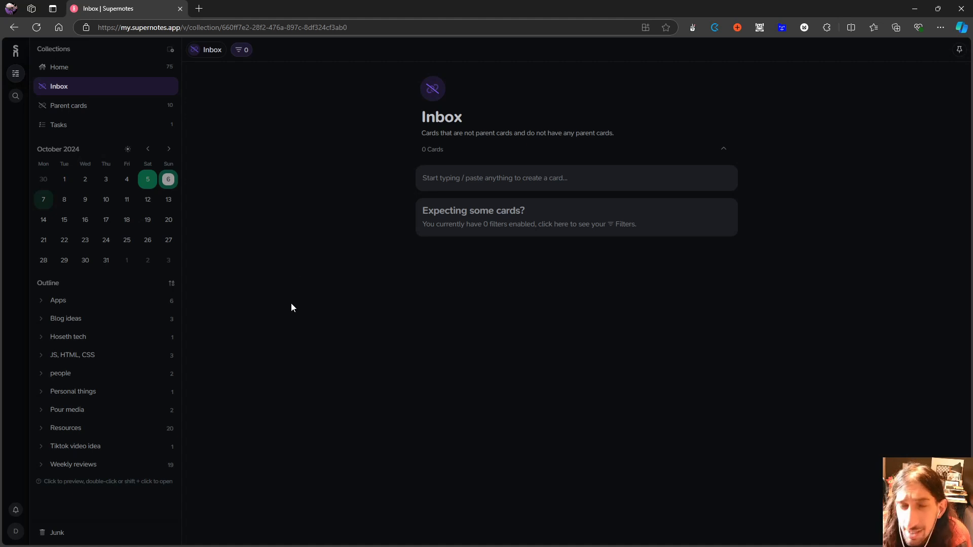
pyautogui.moveTo(252, 269)
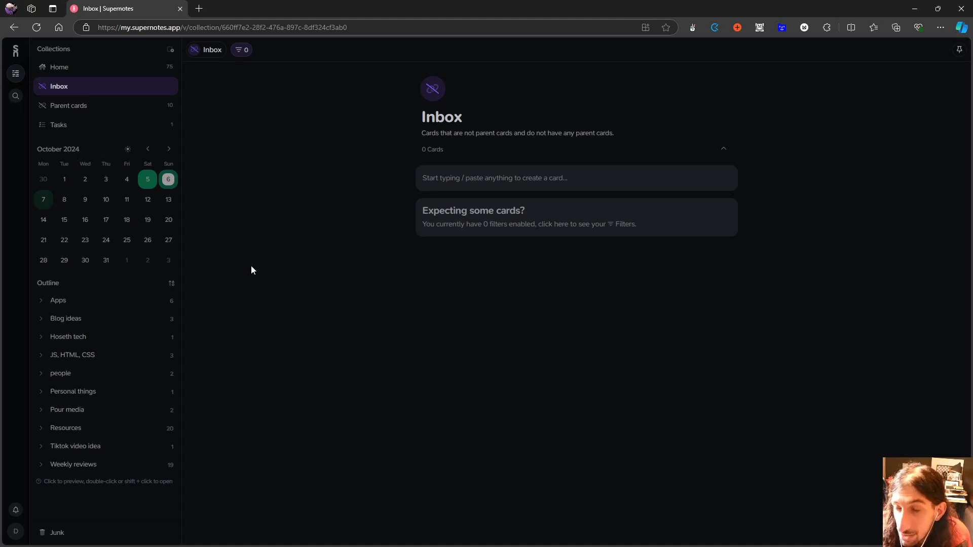
pyautogui.moveTo(220, 244)
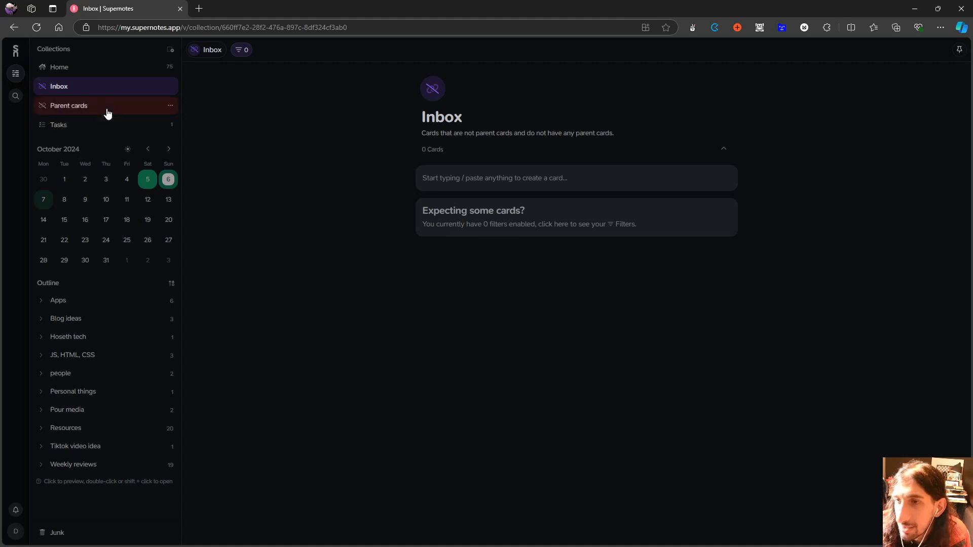
# Step: View the Parent cards collection, then the Tasks collection with its Reading list card
pyautogui.click(68, 105)
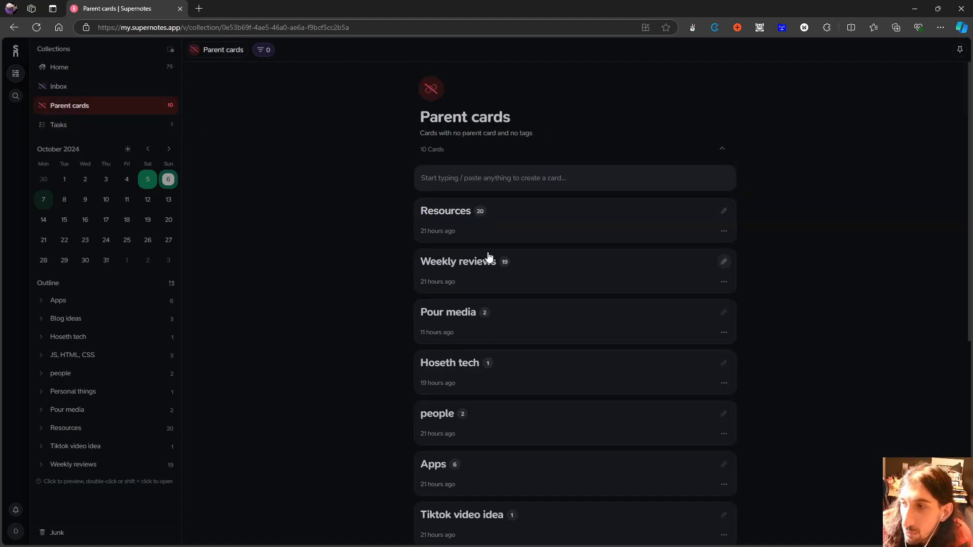
pyautogui.click(58, 125)
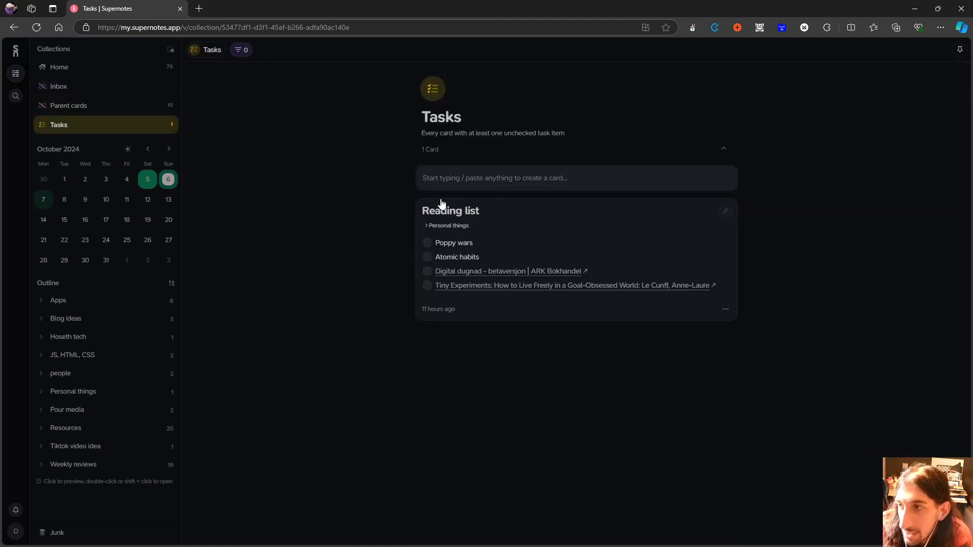
pyautogui.moveTo(363, 225)
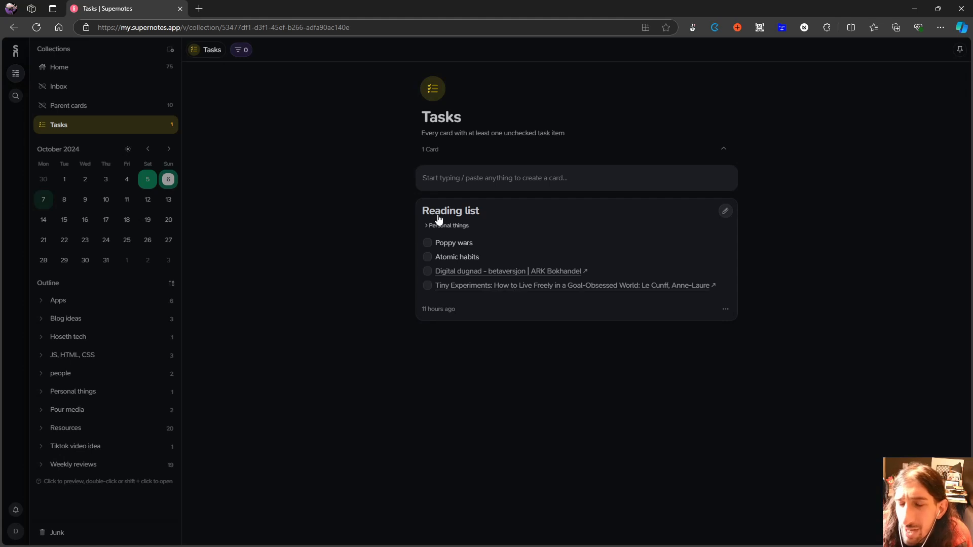
pyautogui.moveTo(307, 217)
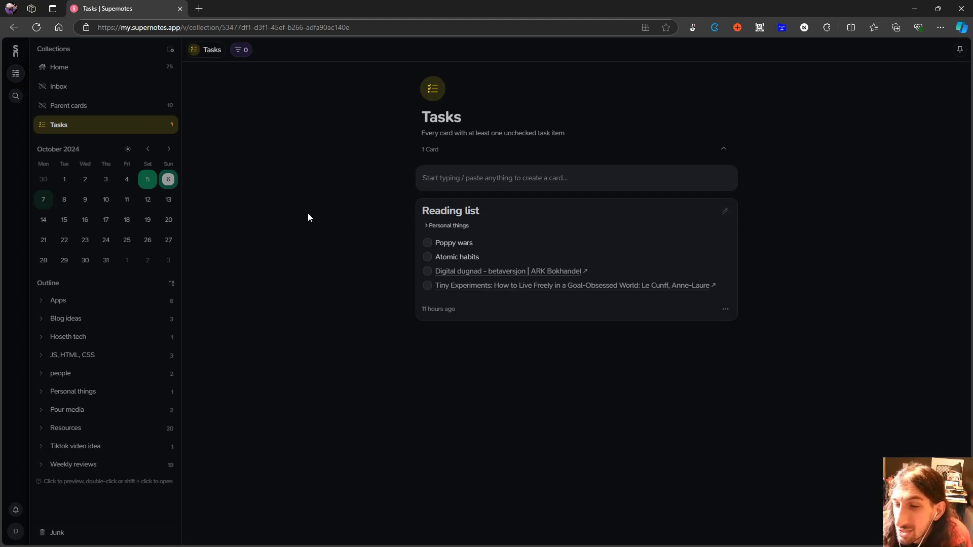
pyautogui.moveTo(407, 194)
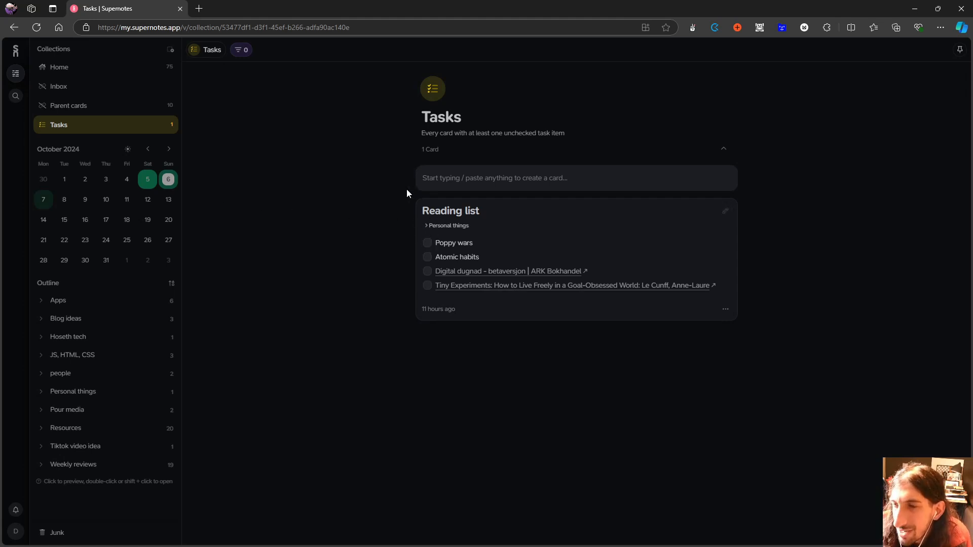
pyautogui.moveTo(401, 192)
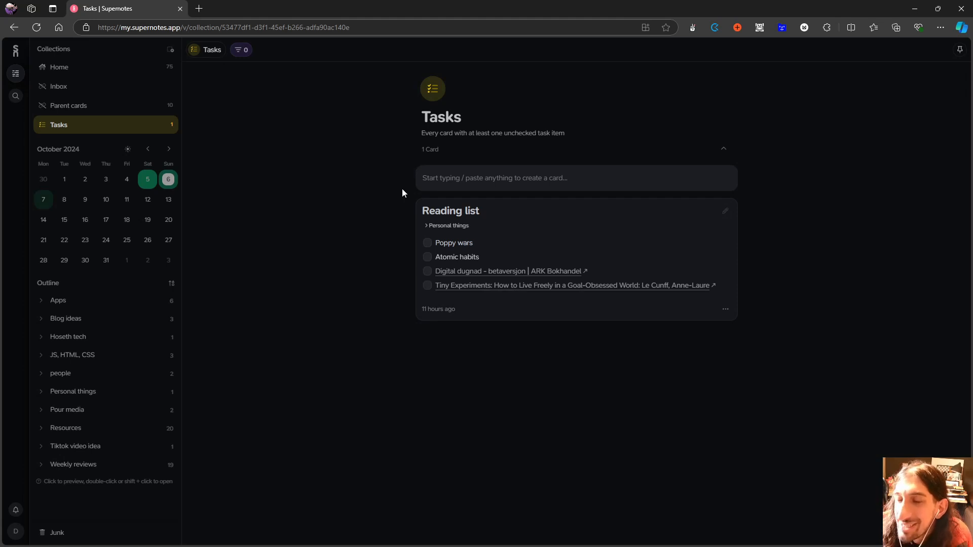
pyautogui.moveTo(389, 178)
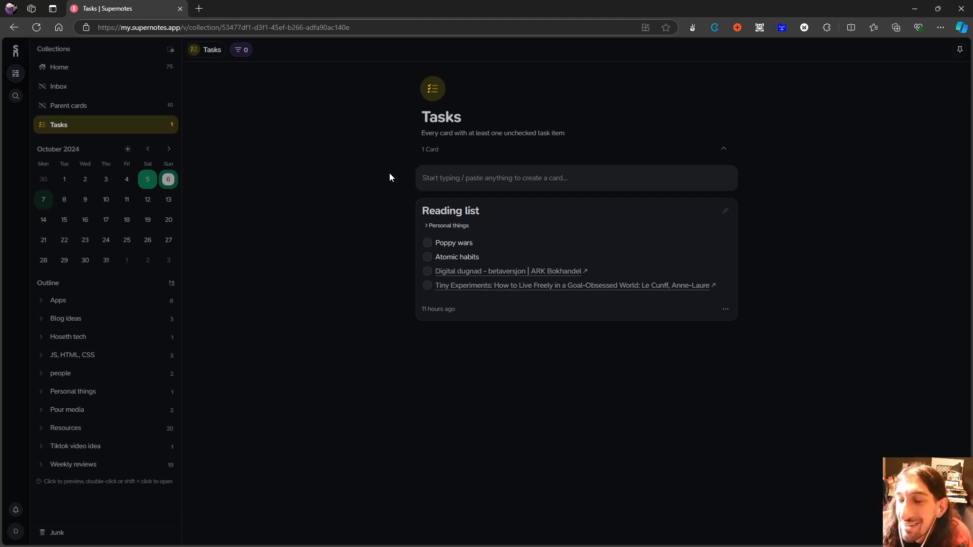
pyautogui.moveTo(308, 169)
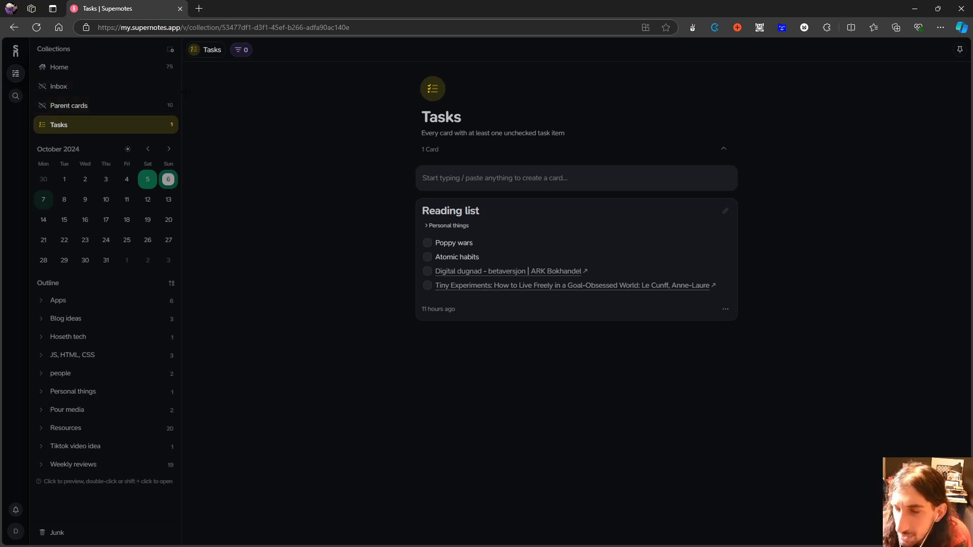
pyautogui.moveTo(87, 146)
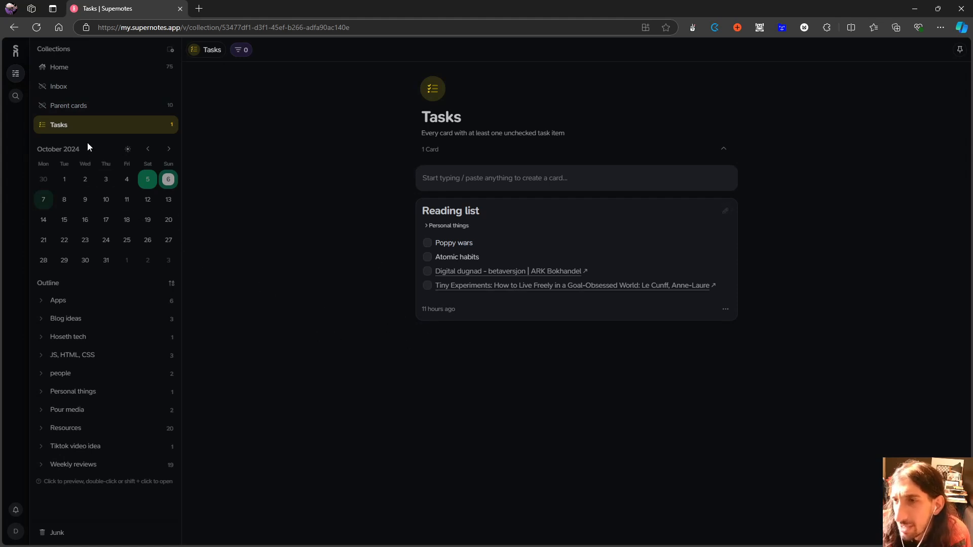
pyautogui.moveTo(99, 127)
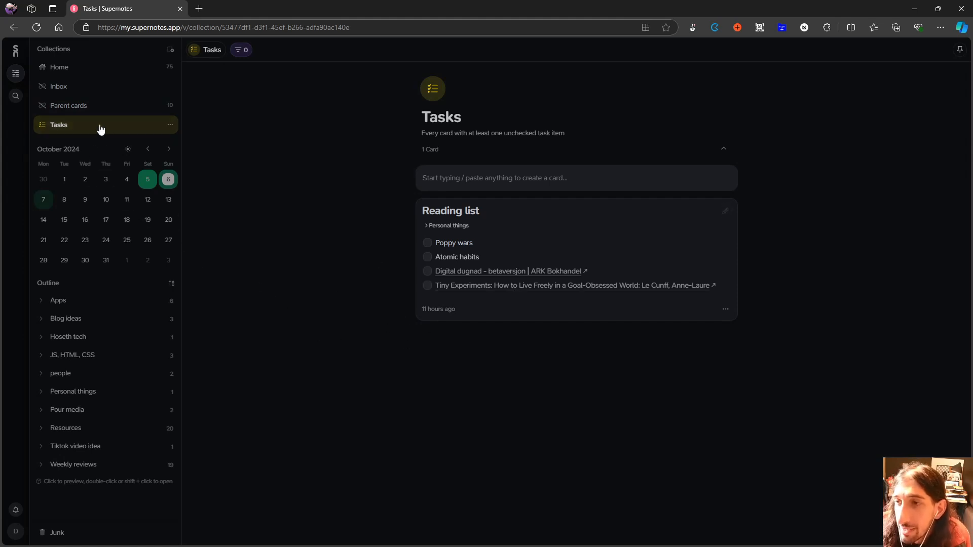
pyautogui.moveTo(76, 135)
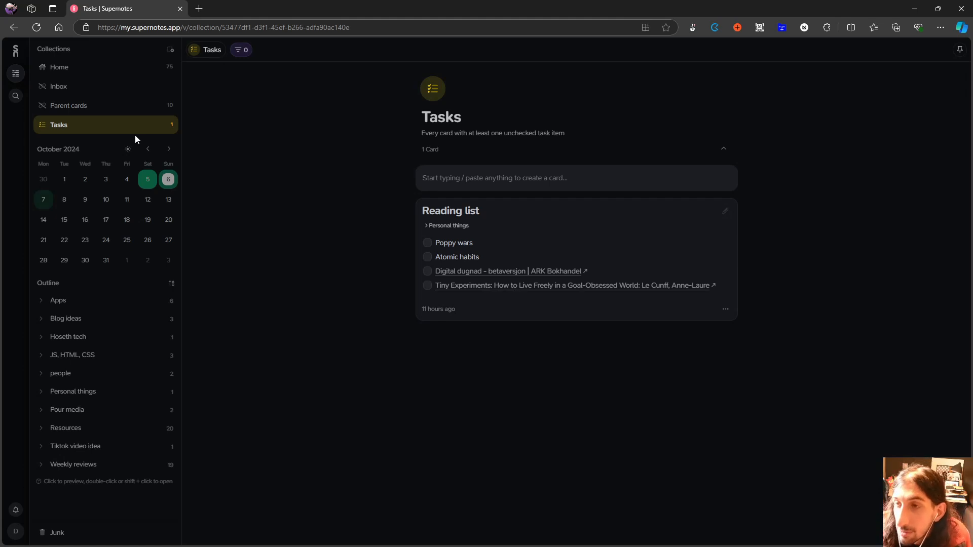
pyautogui.moveTo(110, 67)
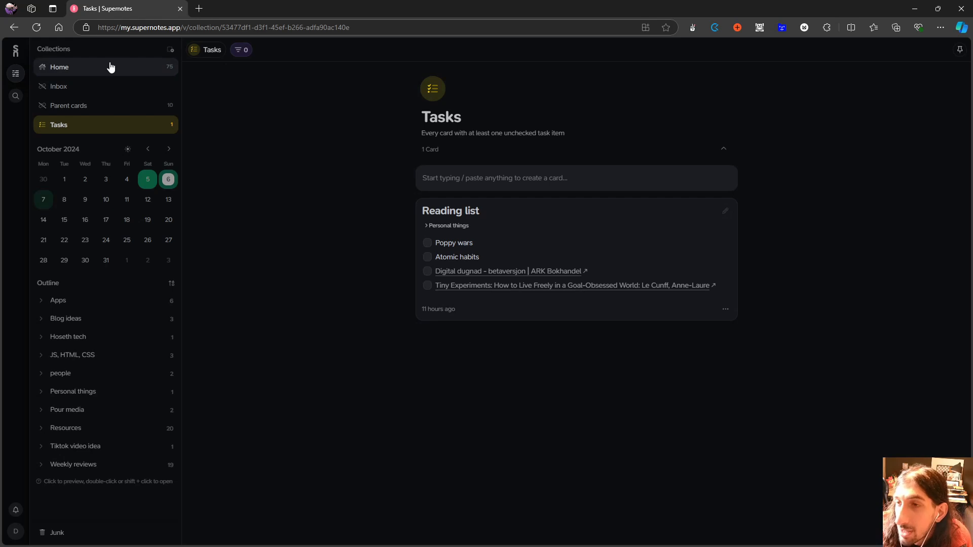
pyautogui.moveTo(91, 128)
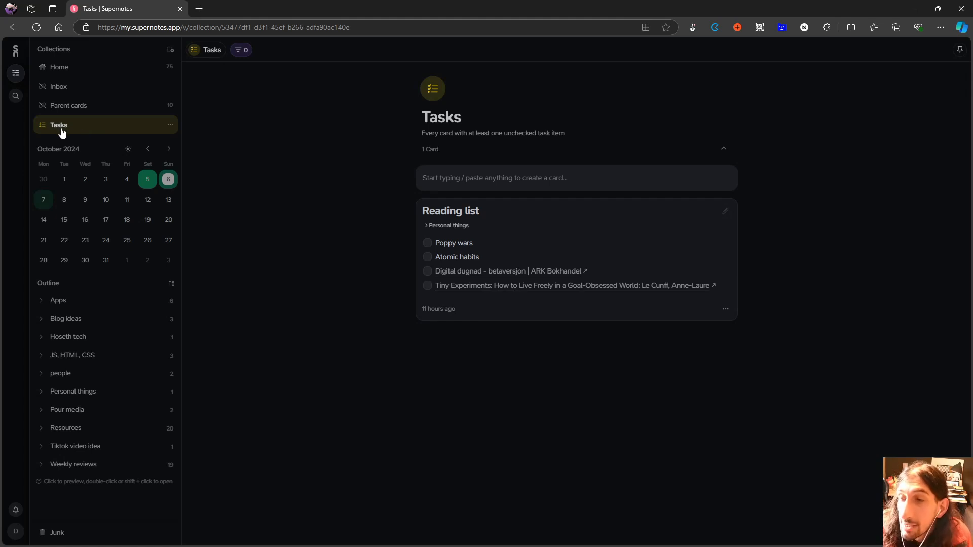
pyautogui.moveTo(137, 128)
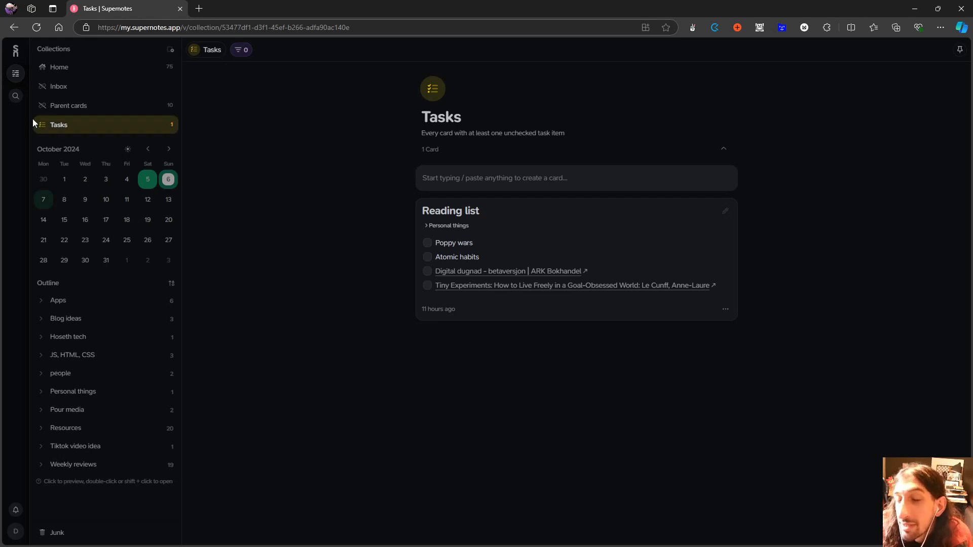
# Step: Show all 75 cards in Home and bring up the Resources card's actions menu
pyautogui.click(59, 67)
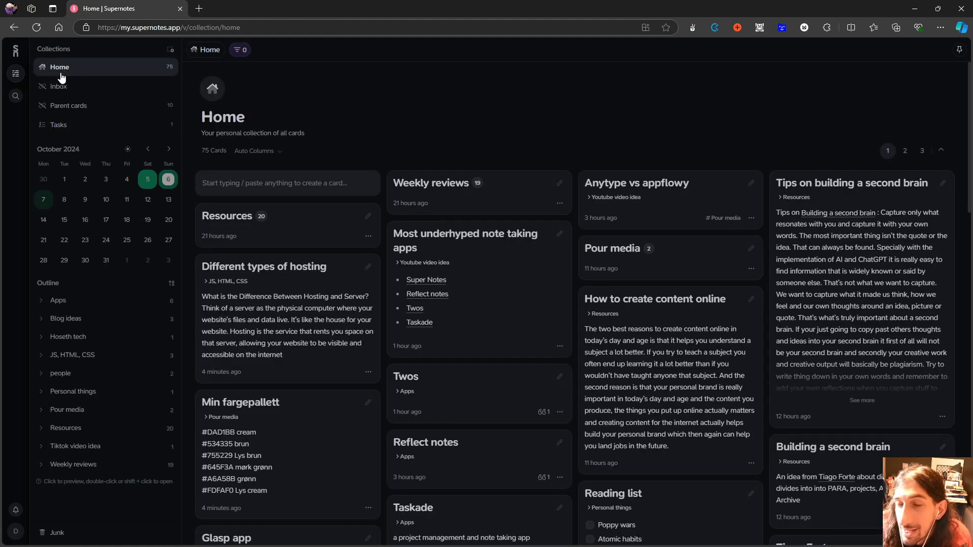
pyautogui.moveTo(59, 85)
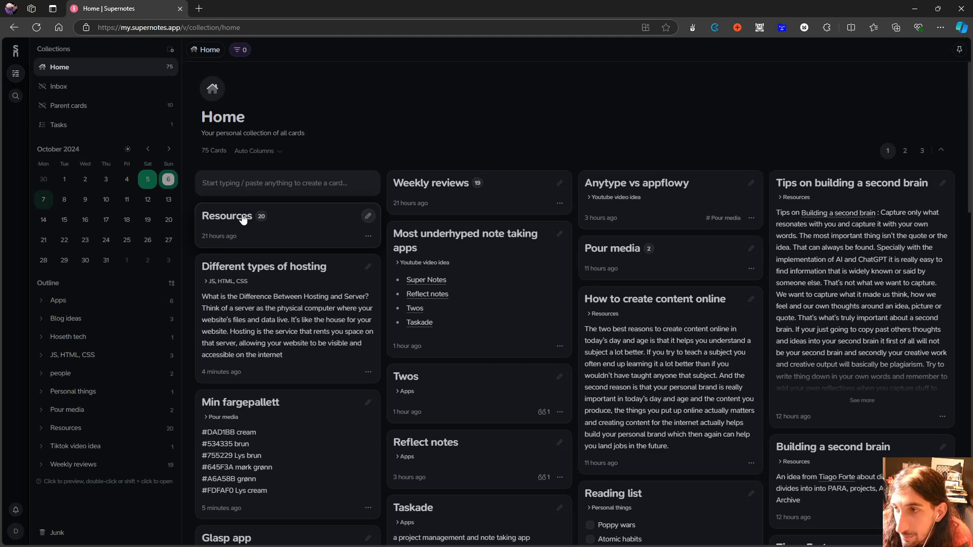
pyautogui.rightClick(242, 217)
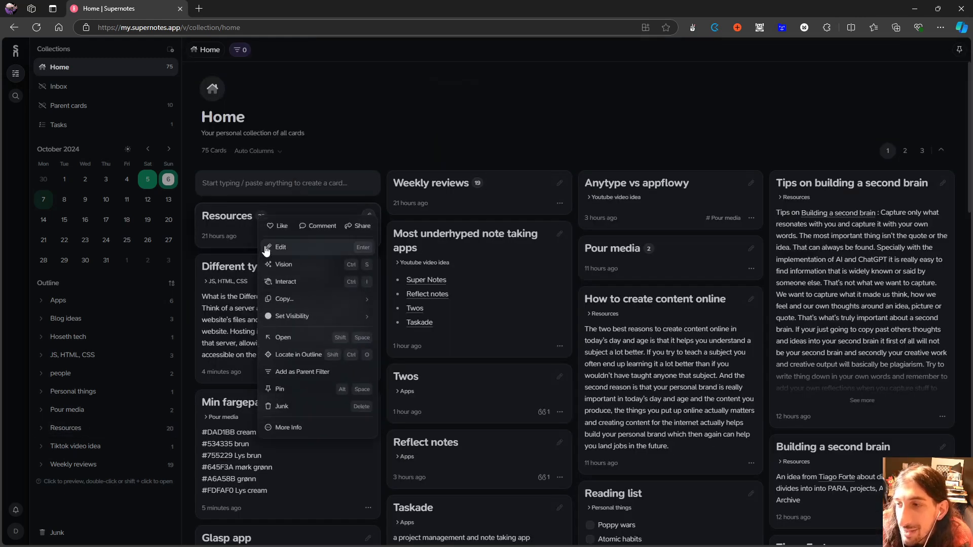
pyautogui.moveTo(287, 266)
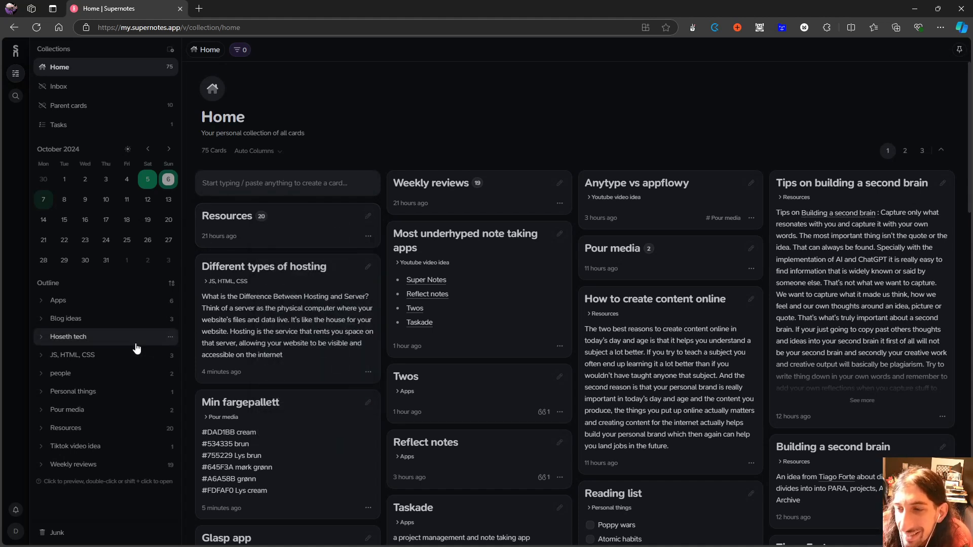
pyautogui.moveTo(105, 355)
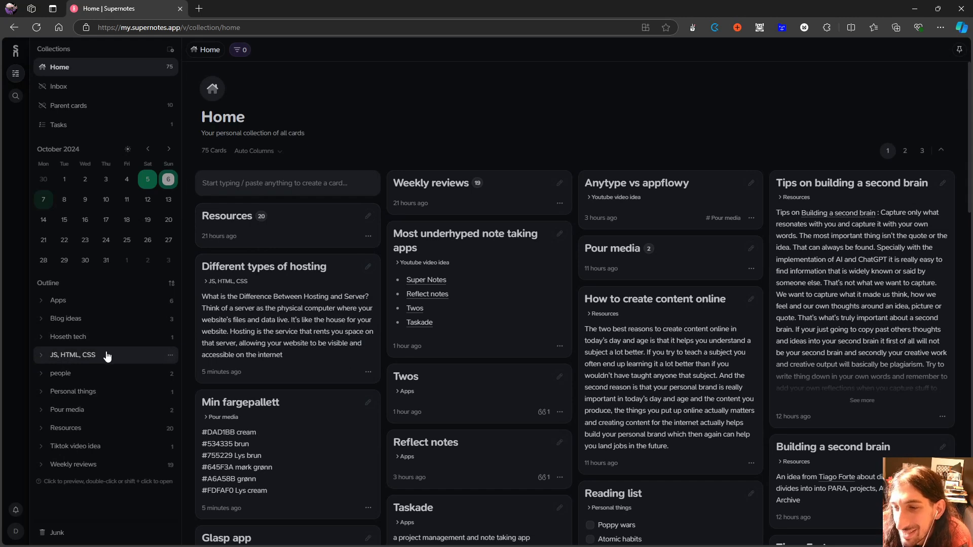
# Step: Enter the Resources collection and bring up actions for the Stop Surviving Start Fighting card
pyautogui.rightClick(65, 428)
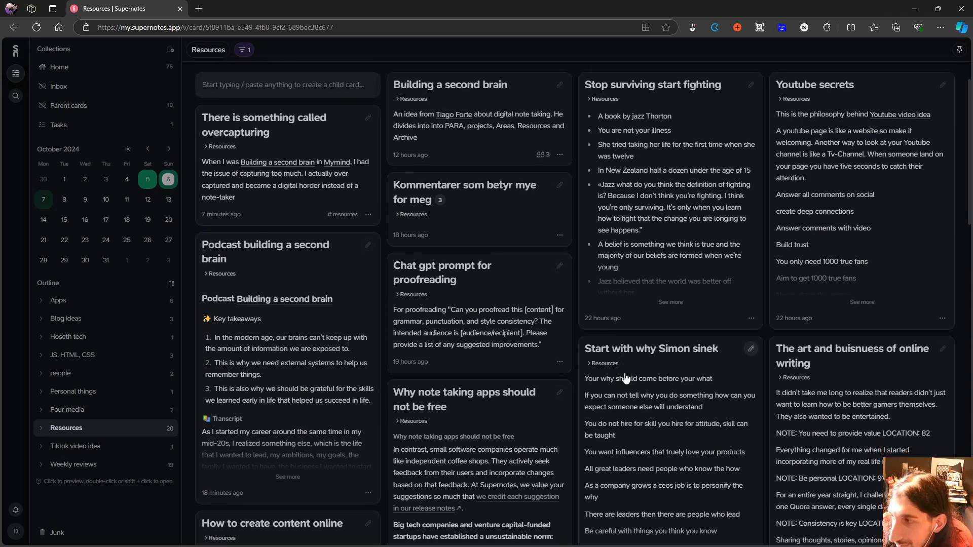
pyautogui.scroll(-3)
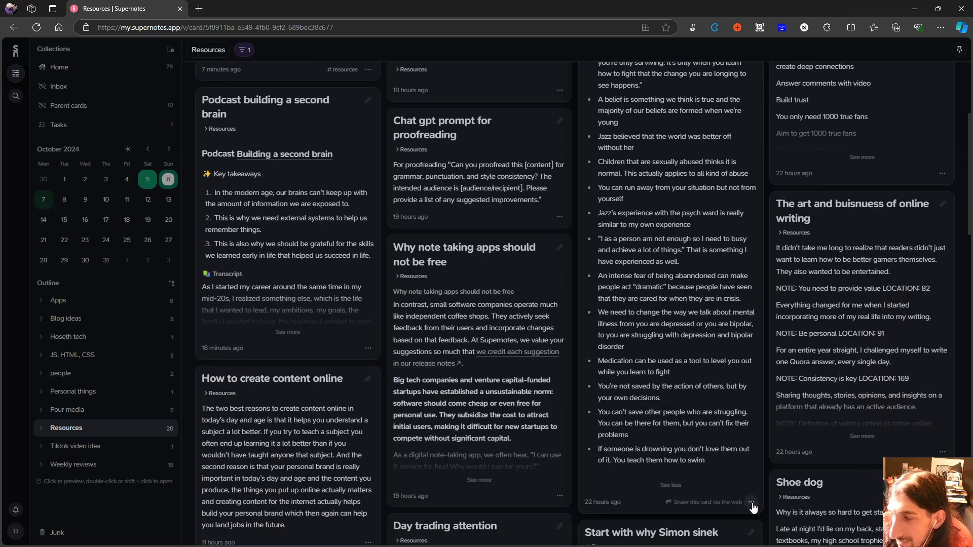
pyautogui.click(751, 502)
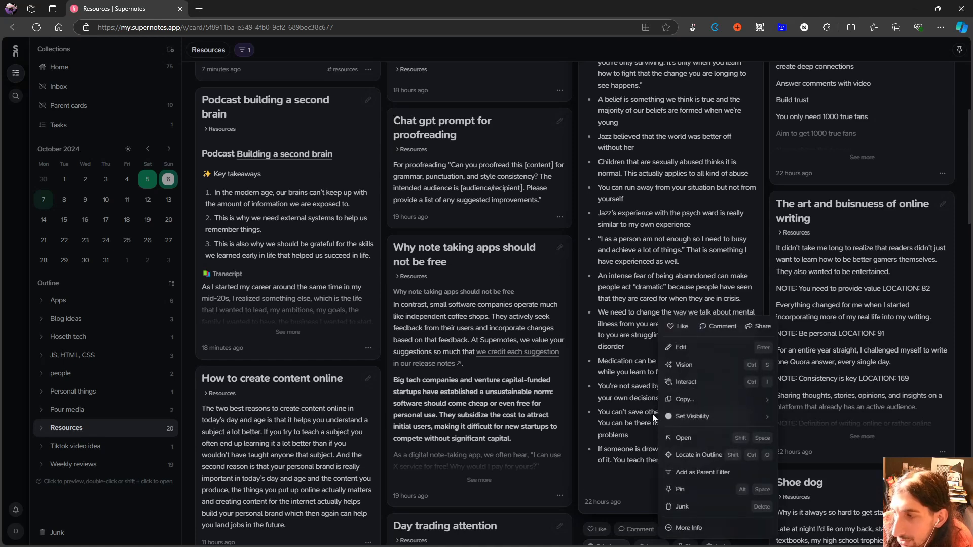
pyautogui.moveTo(684, 364)
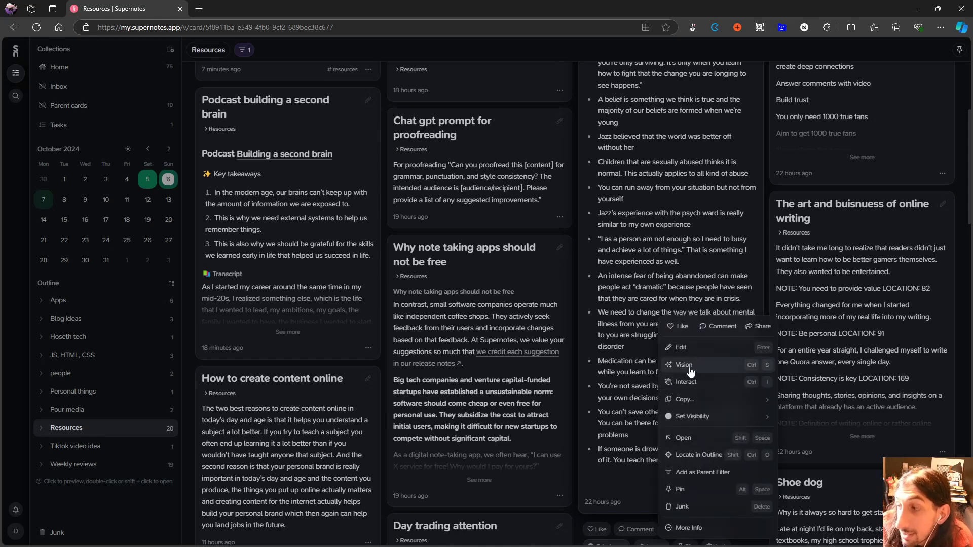
pyautogui.moveTo(743, 375)
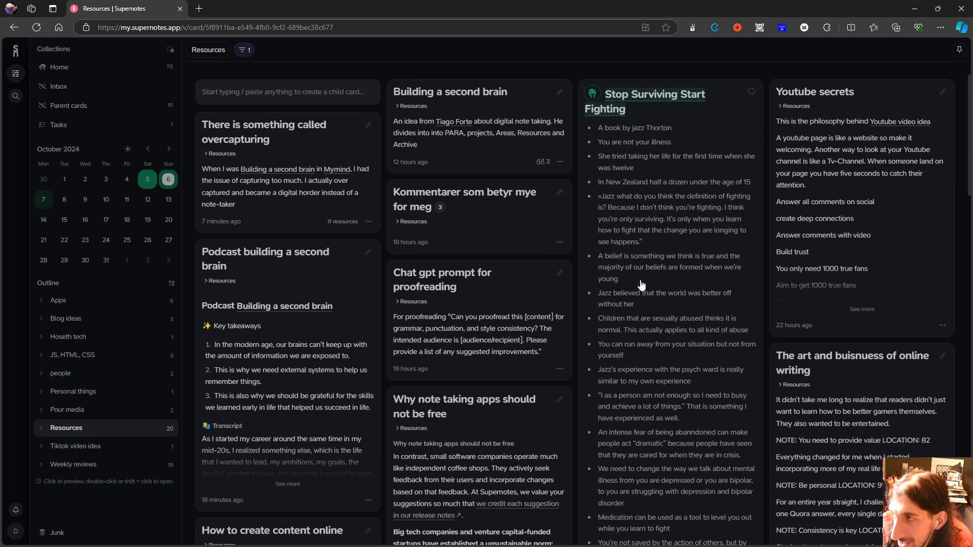
# Step: Scroll through Vision's highlighted spelling and punctuation suggestions in the card's bullet points
pyautogui.scroll(-3)
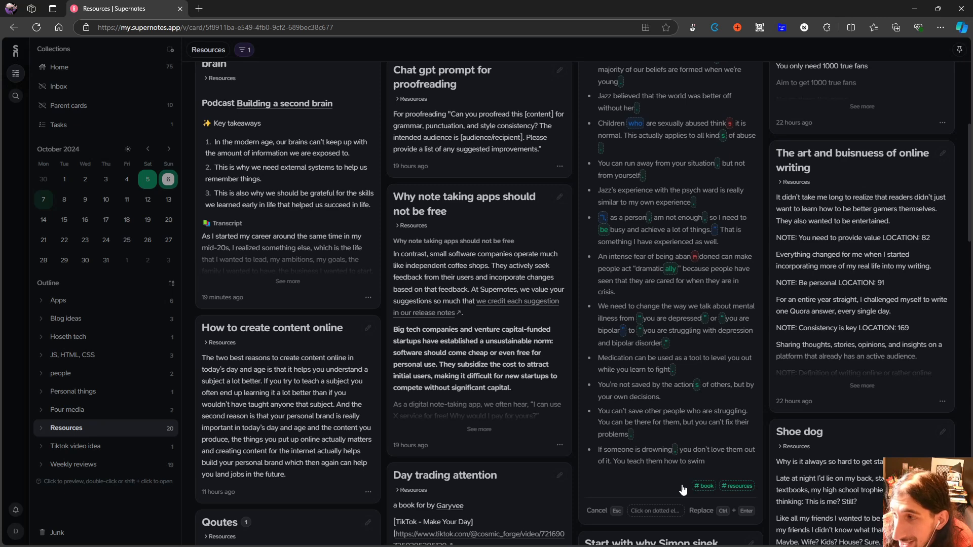
pyautogui.moveTo(678, 468)
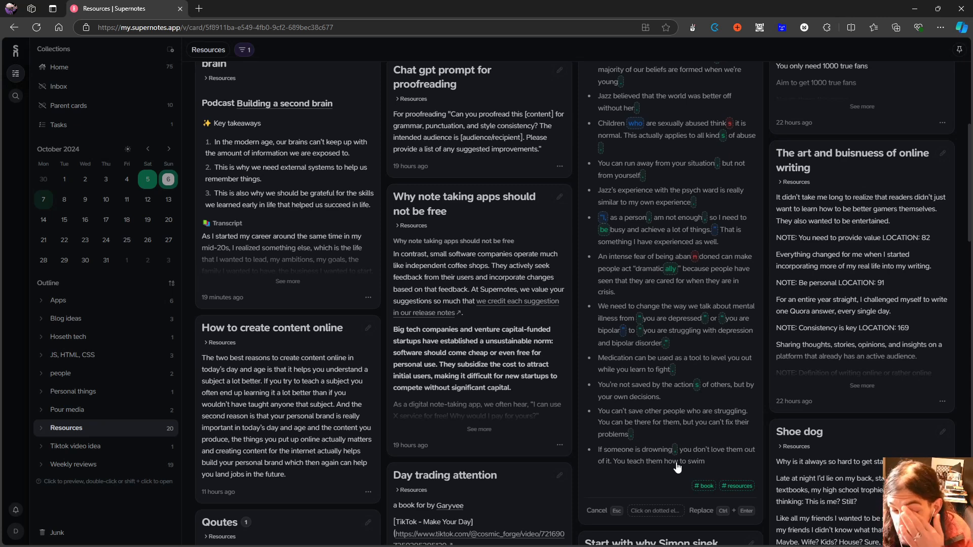
pyautogui.moveTo(679, 465)
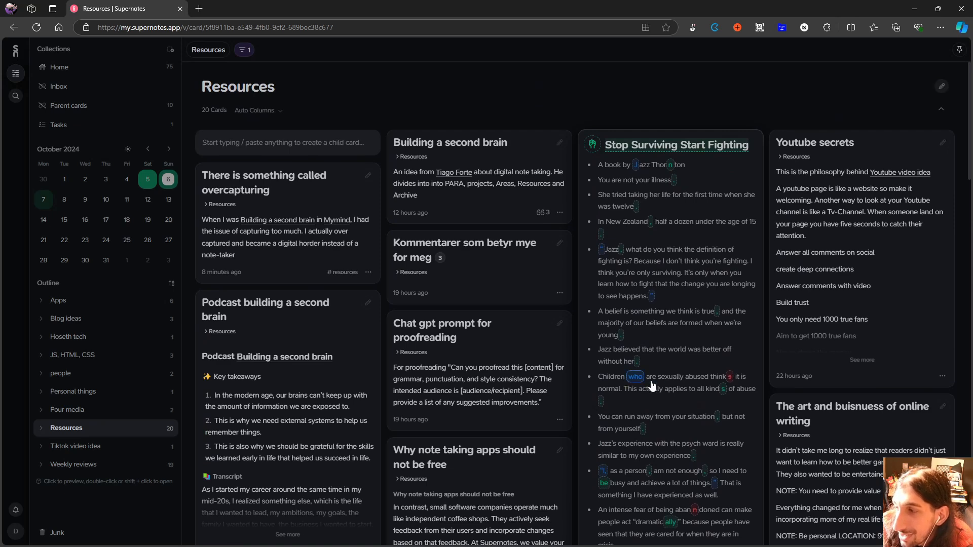
pyautogui.moveTo(650, 357)
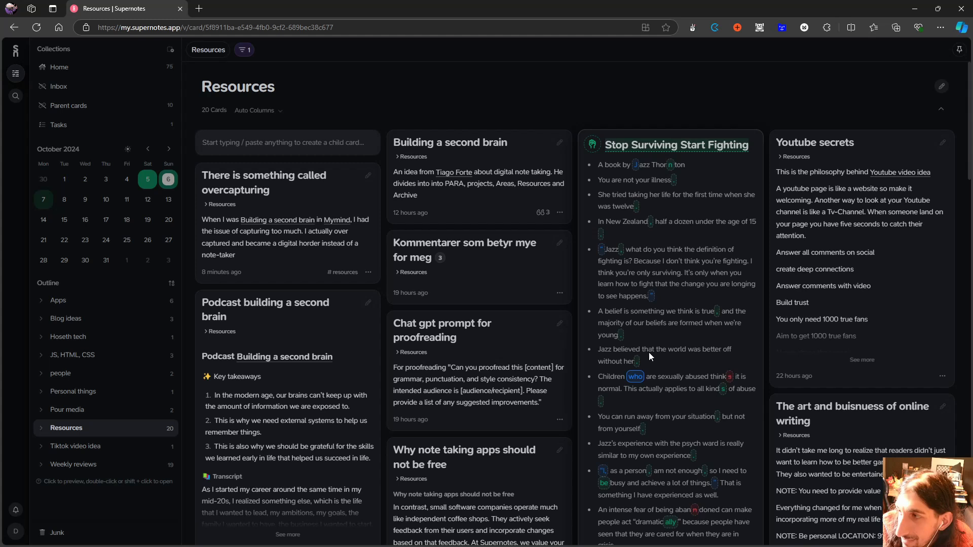
pyautogui.moveTo(645, 172)
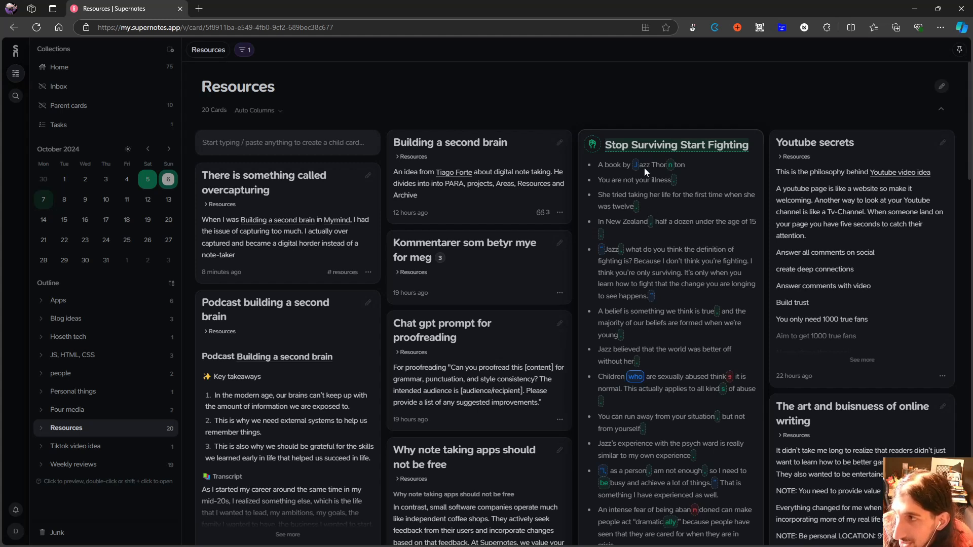
pyautogui.moveTo(673, 168)
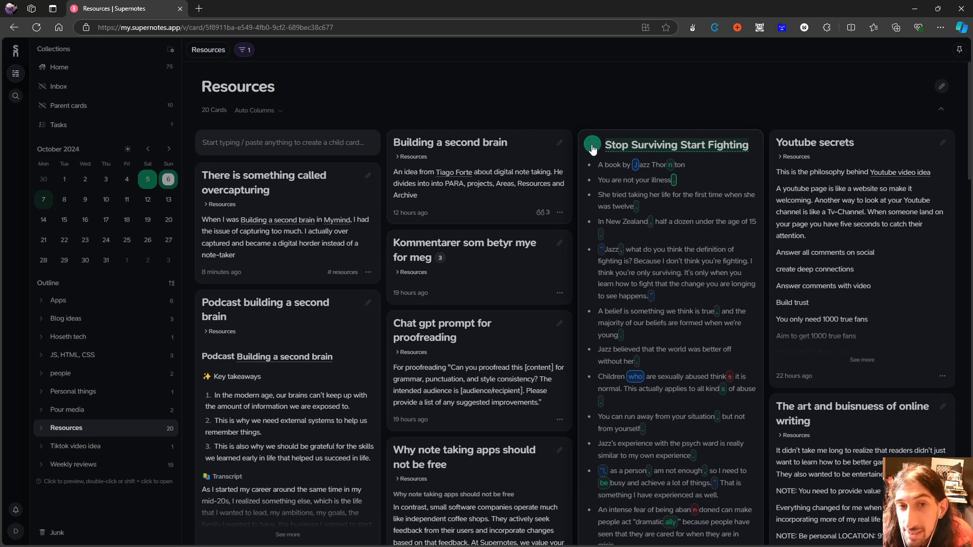
pyautogui.moveTo(676, 181)
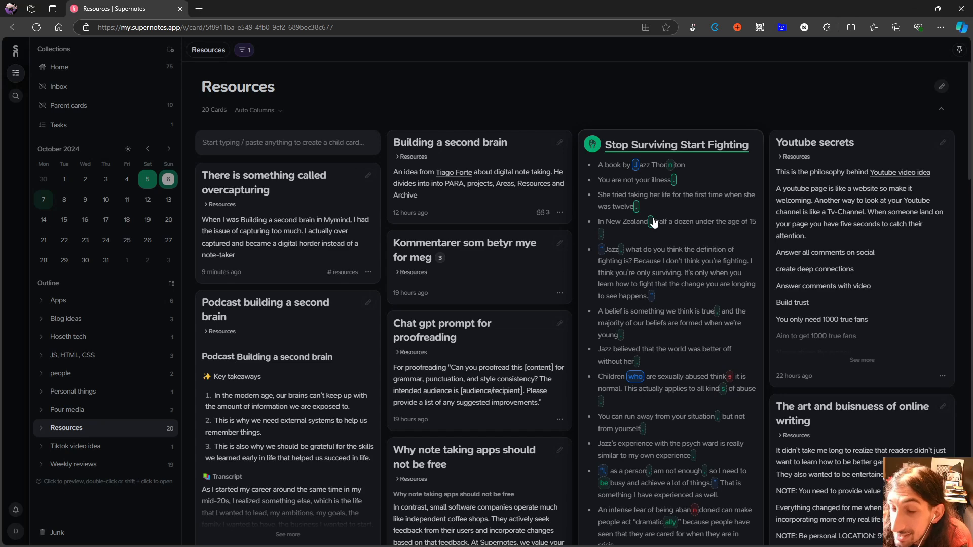
pyautogui.moveTo(655, 256)
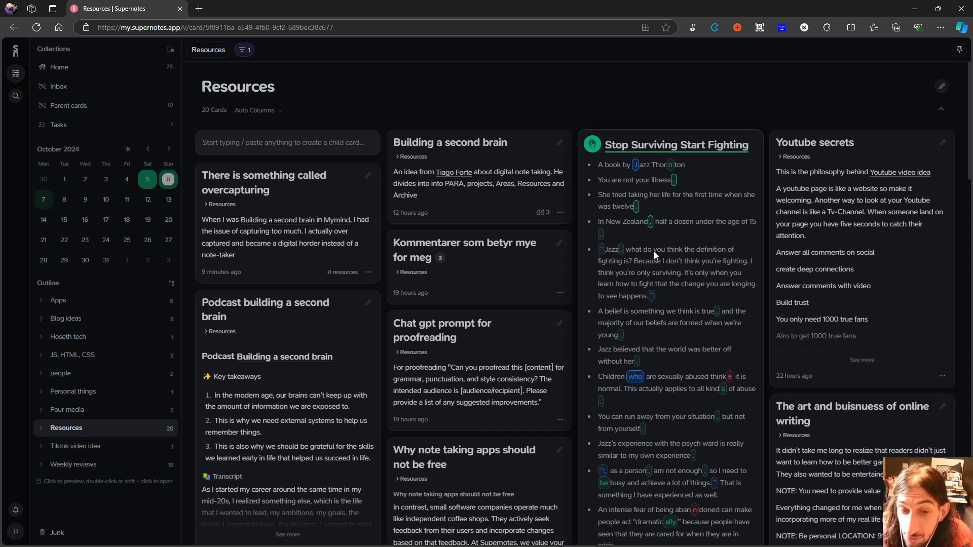
pyautogui.moveTo(713, 491)
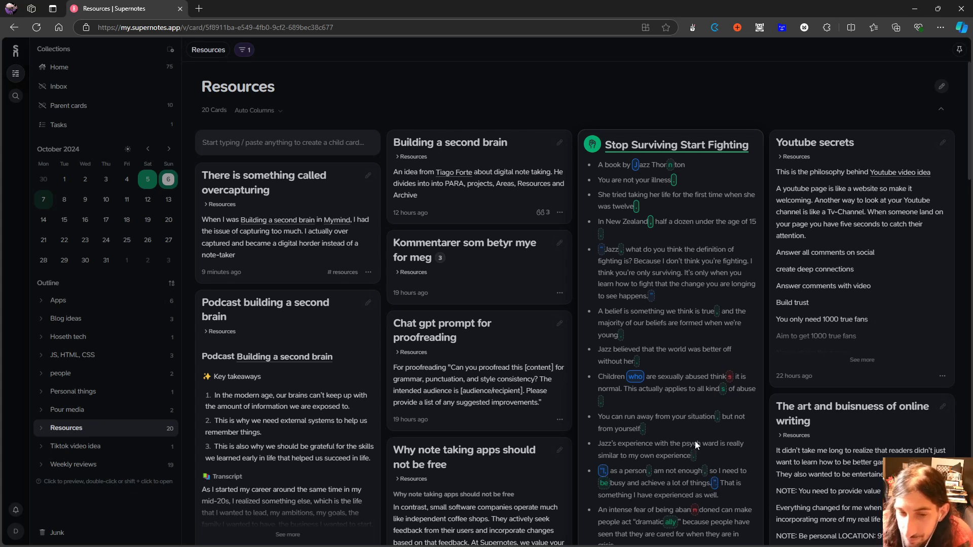
pyautogui.scroll(-3)
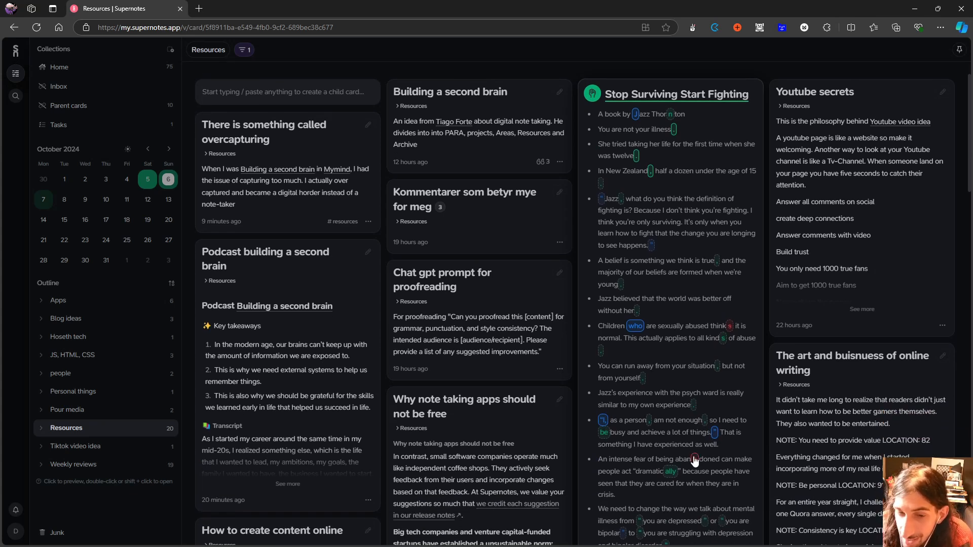
pyautogui.scroll(-3)
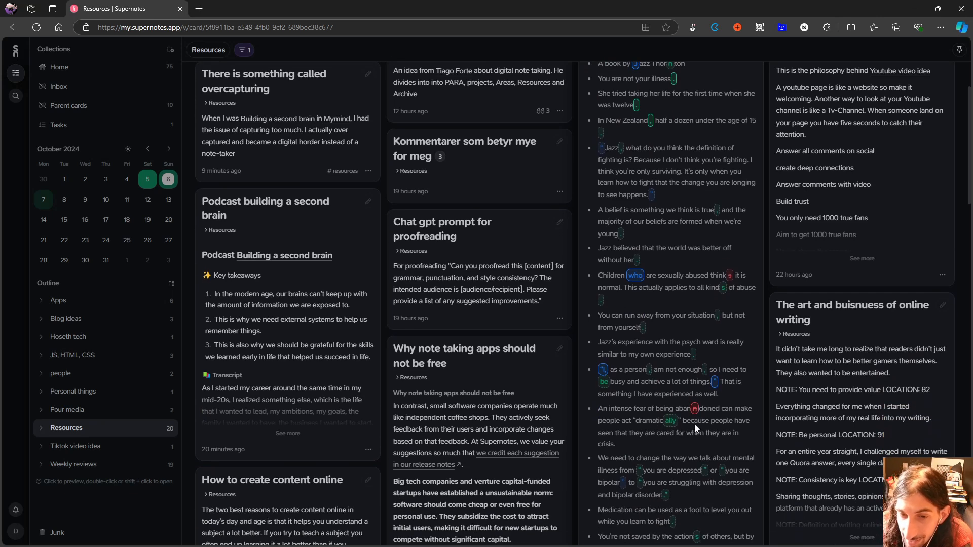
pyautogui.scroll(-3)
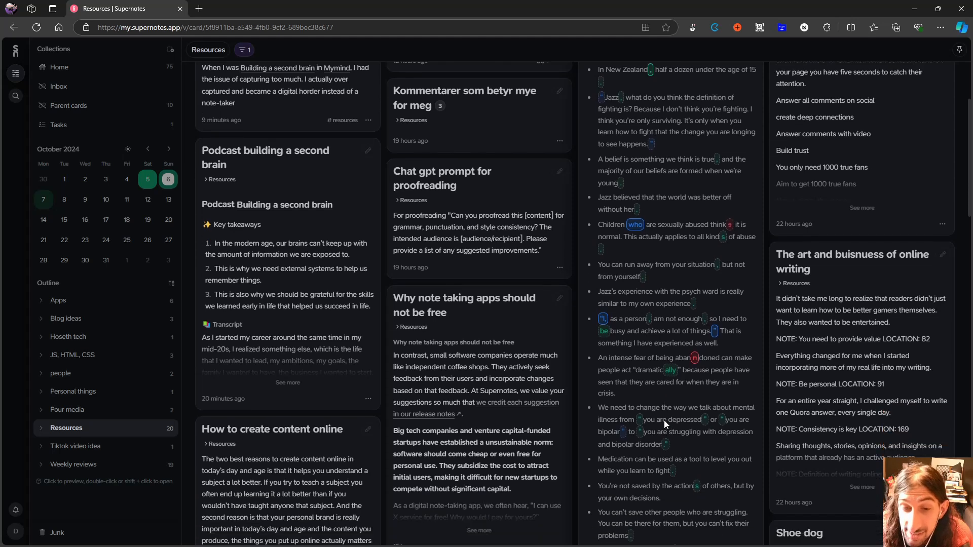
pyautogui.scroll(-3)
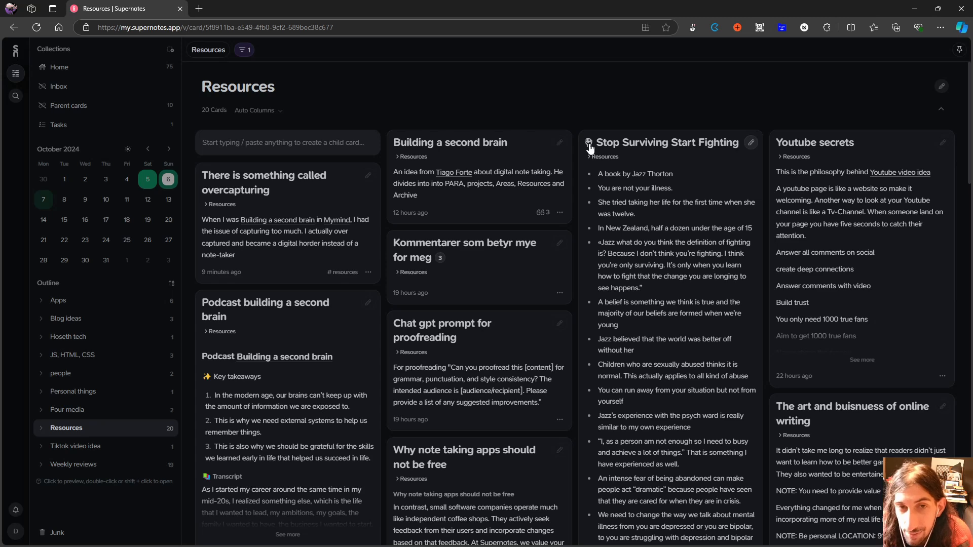
# Step: Review the corrected card text with Jazz Thorton capitalised and full stops added
pyautogui.scroll(-3)
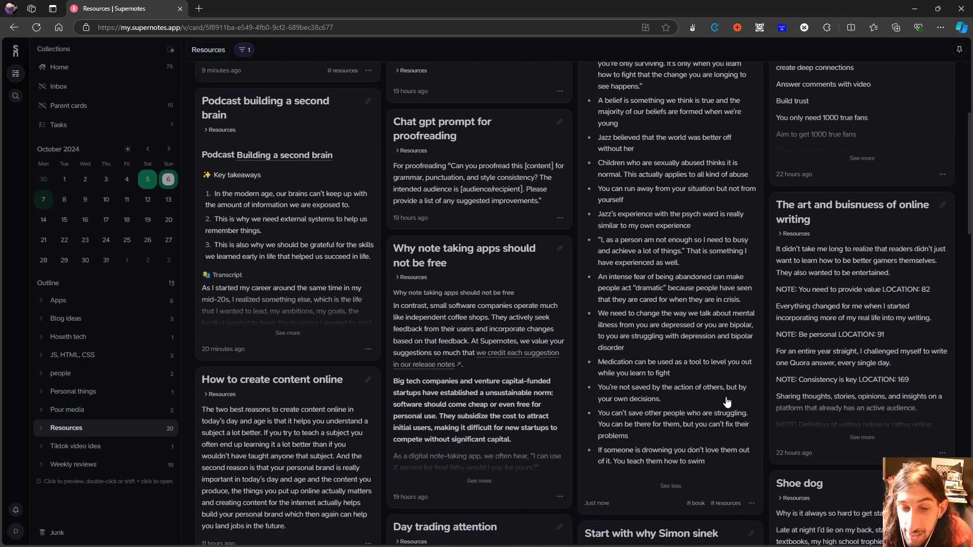
pyautogui.scroll(-3)
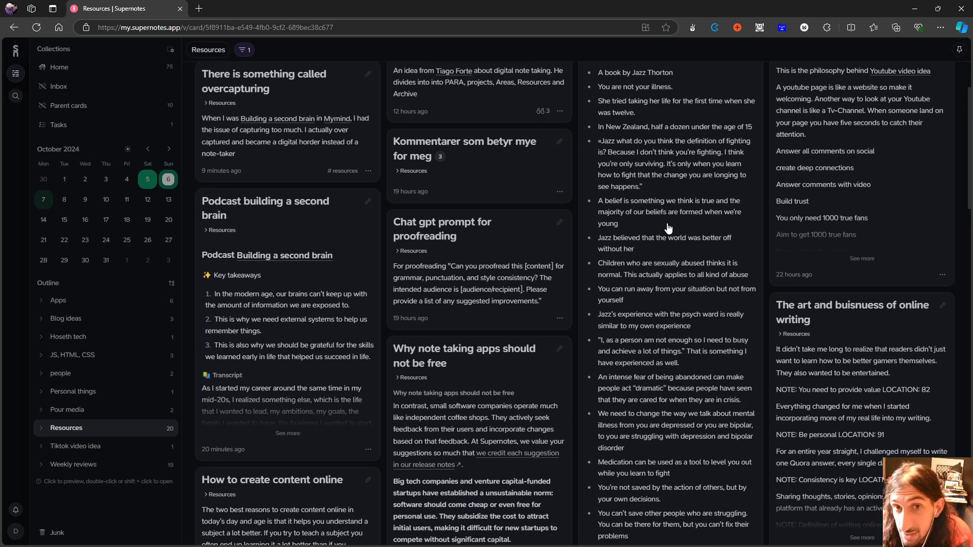
pyautogui.scroll(-3)
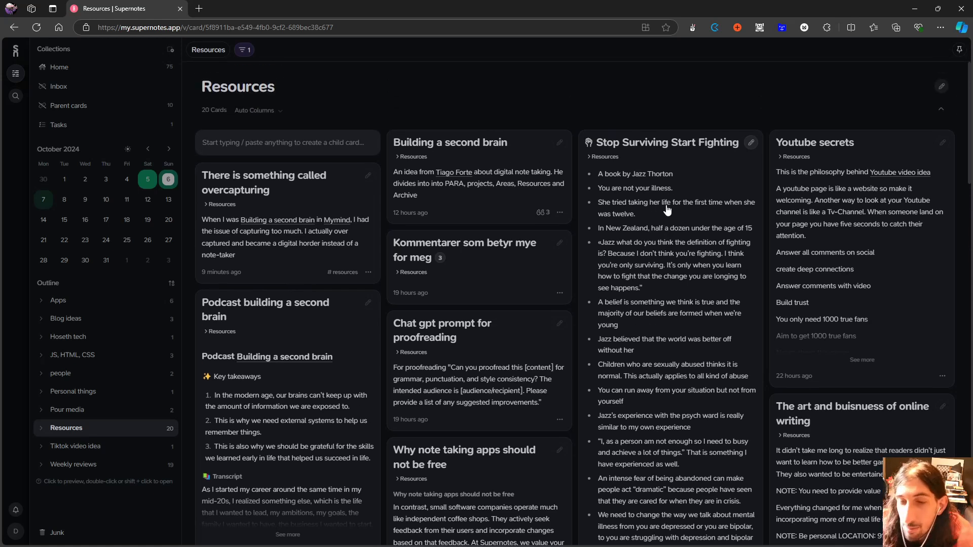
pyautogui.moveTo(661, 210)
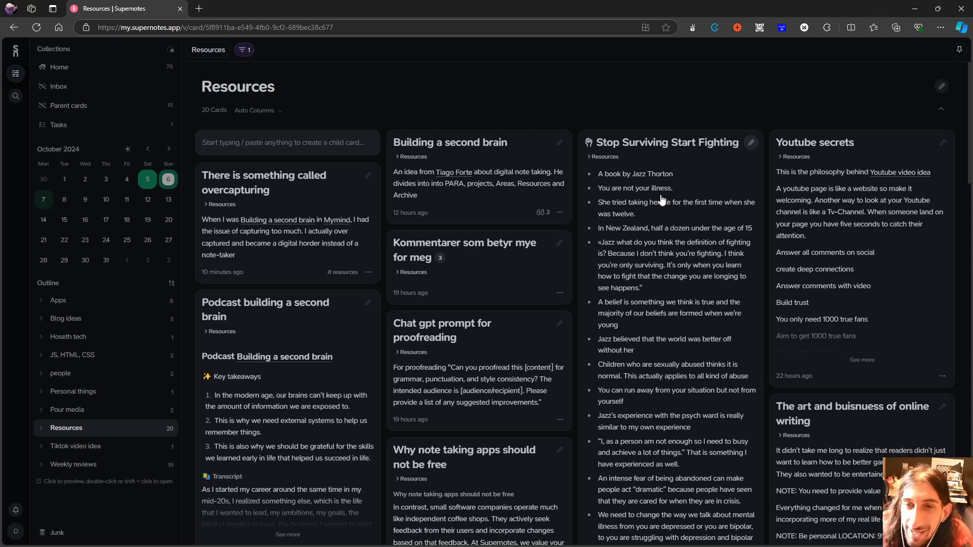
pyautogui.moveTo(660, 196)
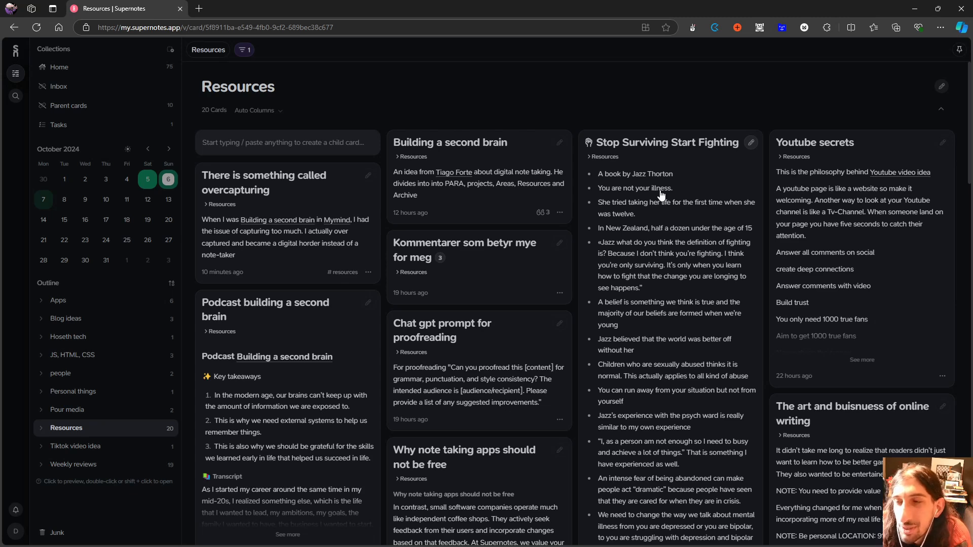
pyautogui.moveTo(669, 199)
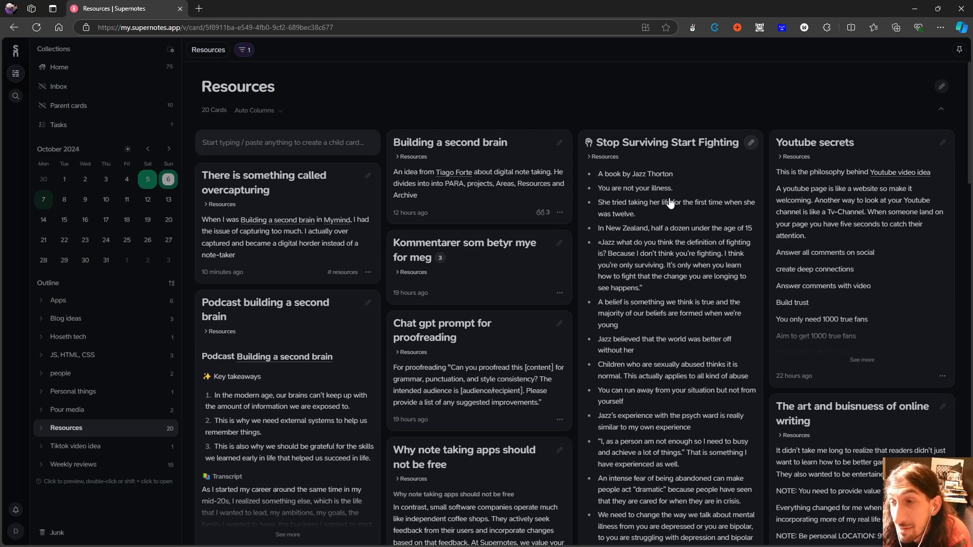
pyautogui.moveTo(659, 206)
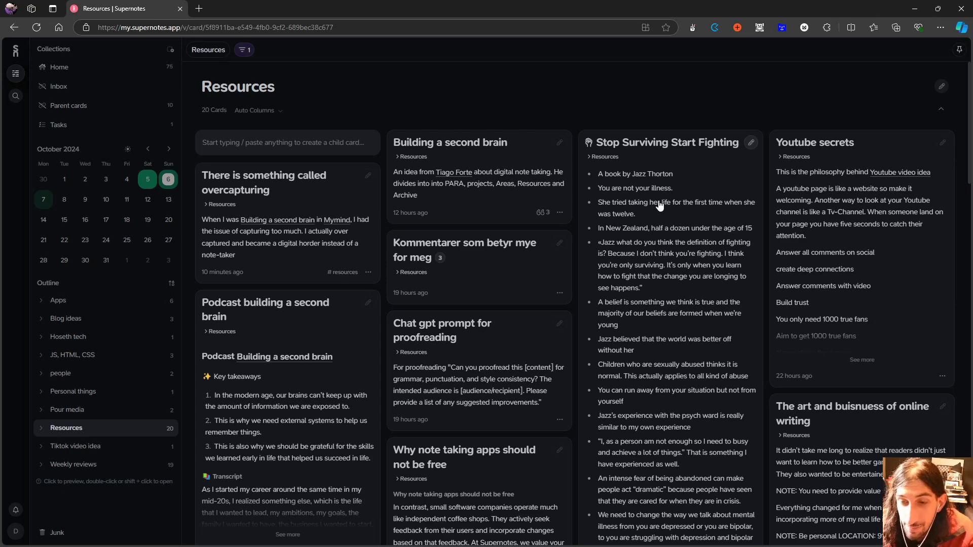
pyautogui.moveTo(657, 208)
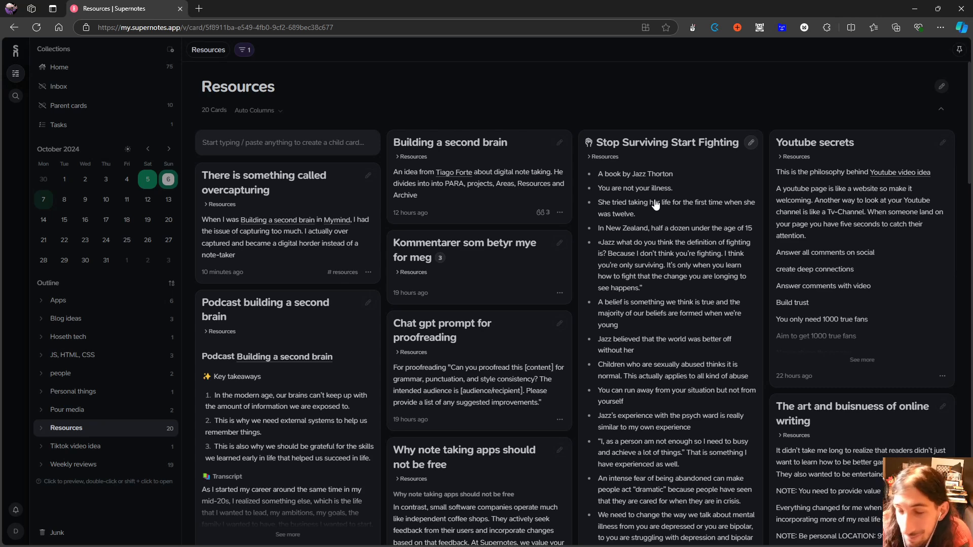
pyautogui.moveTo(653, 219)
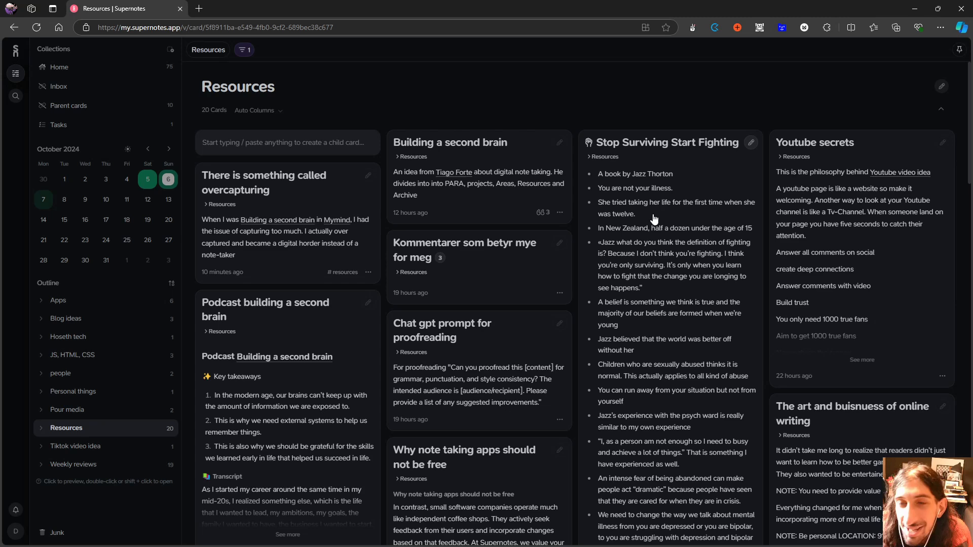
pyautogui.moveTo(682, 217)
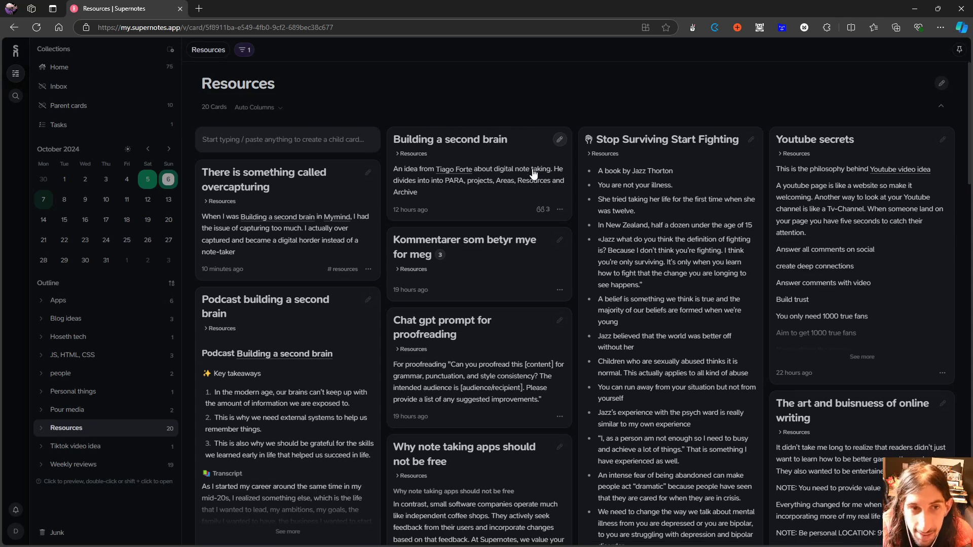
# Step: Finish editing the overcapturing card and browse the Resources grid back to its top
pyautogui.scroll(-3)
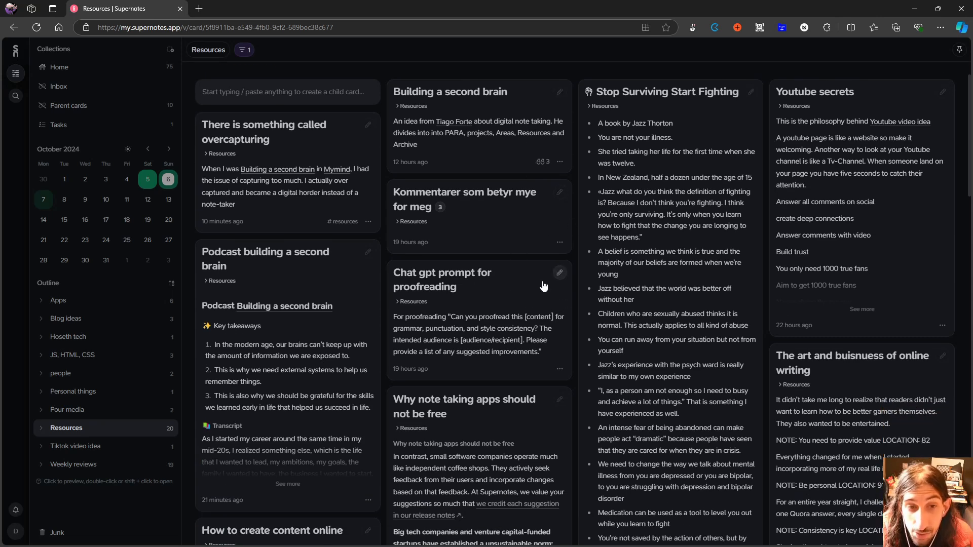
pyautogui.scroll(-3)
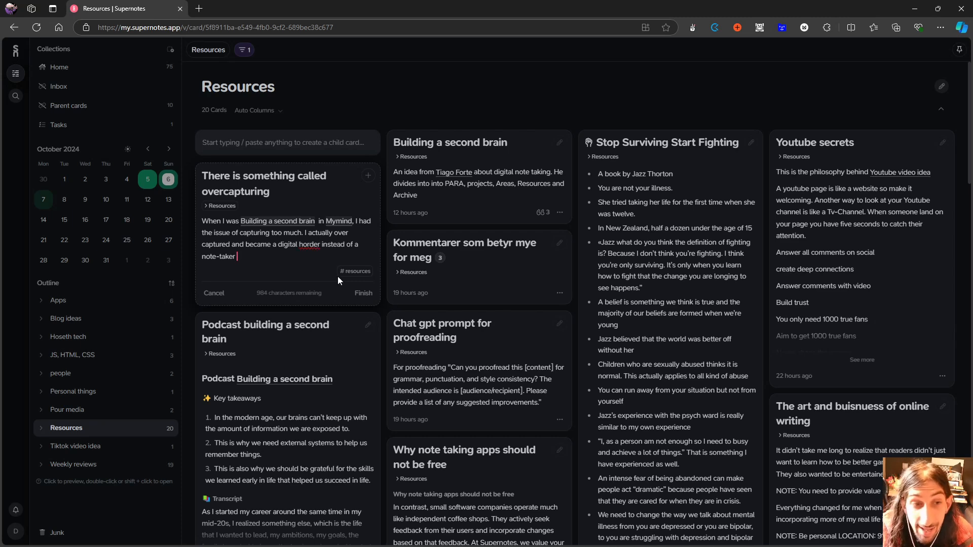
pyautogui.click(362, 293)
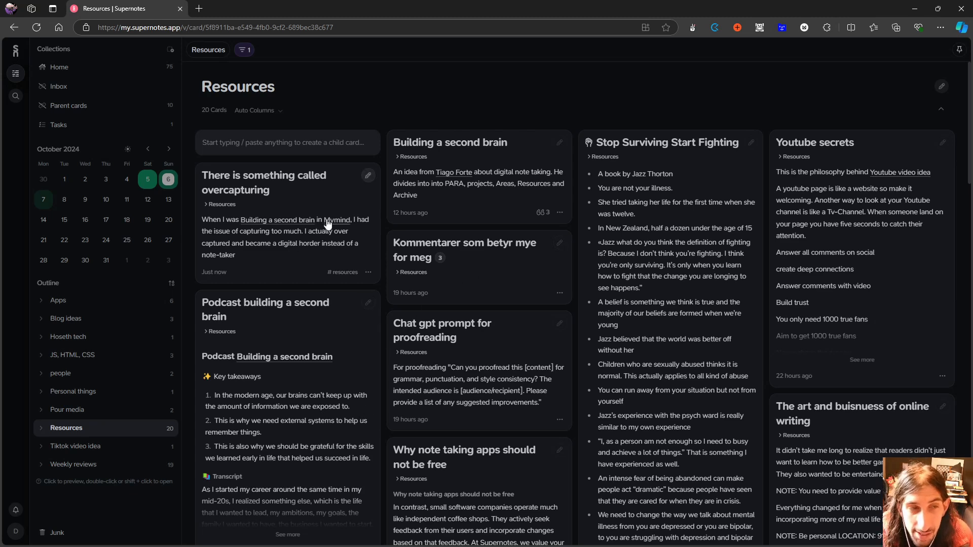
pyautogui.moveTo(305, 129)
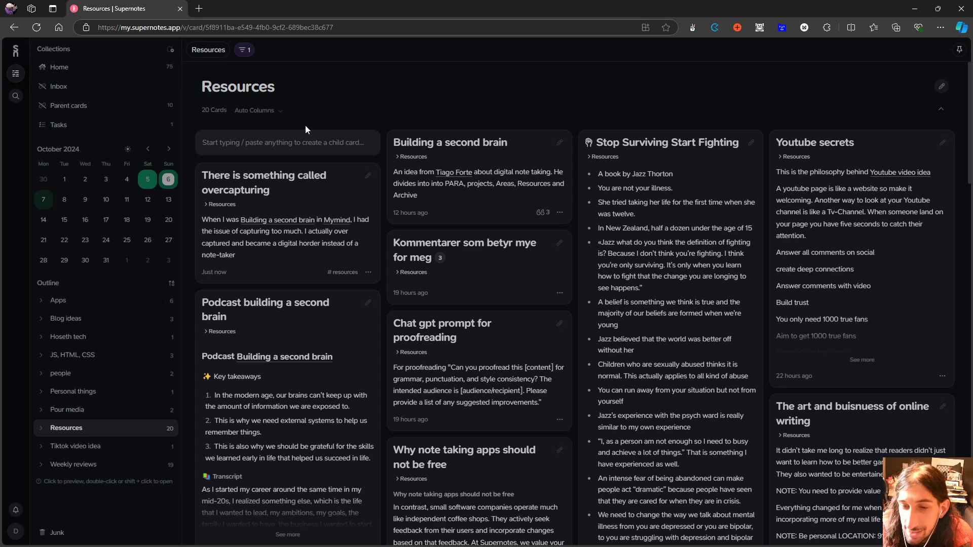
pyautogui.moveTo(497, 140)
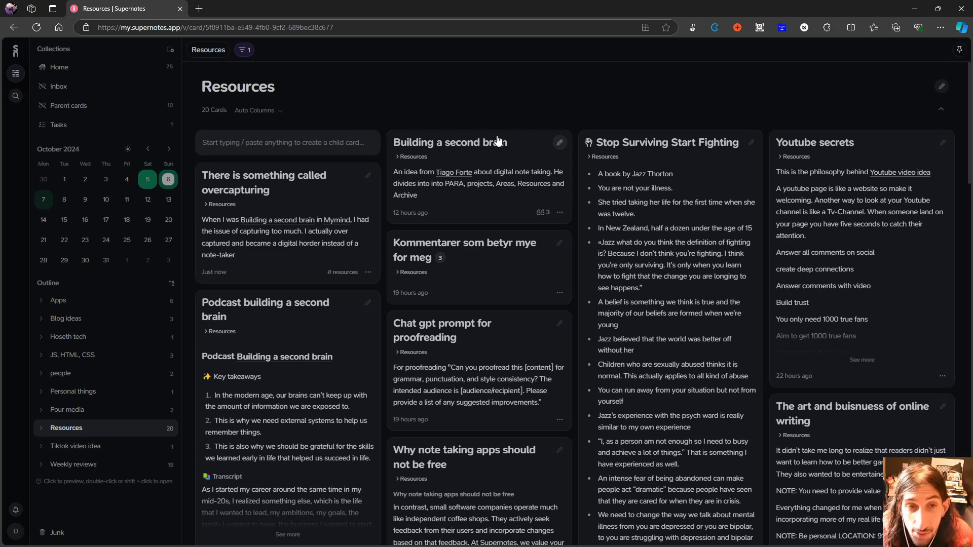
pyautogui.scroll(-3)
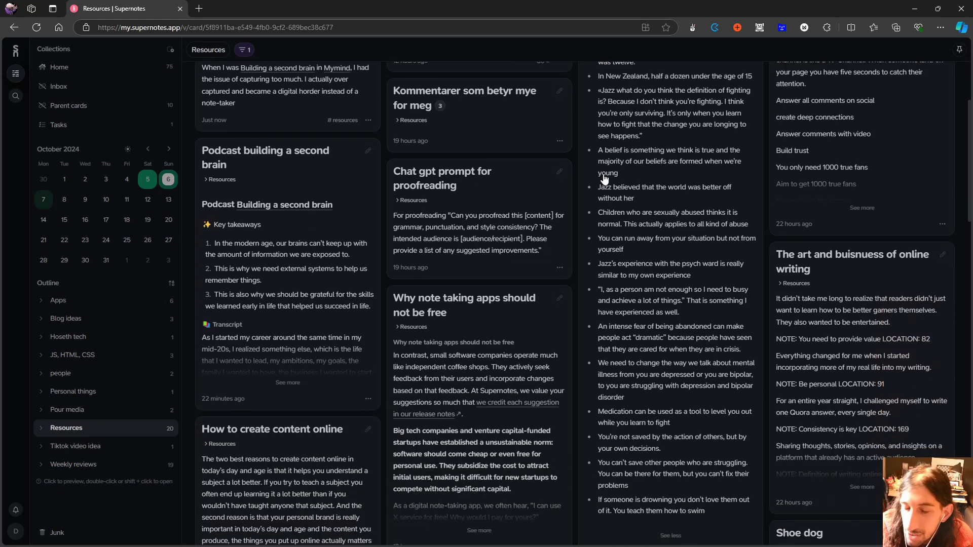
pyautogui.scroll(-3)
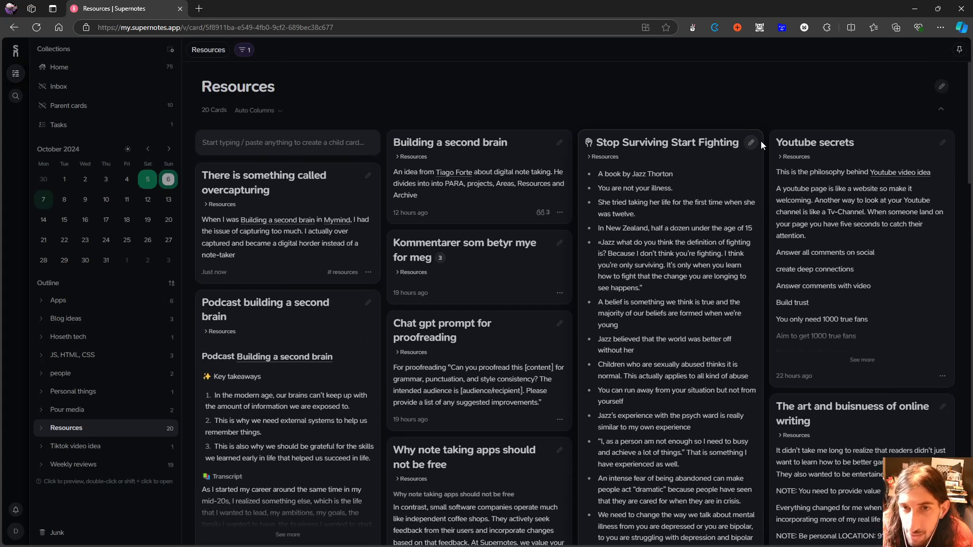
# Step: Scroll the Stop Surviving Start Fighting card to view its character and word counter
pyautogui.scroll(-3)
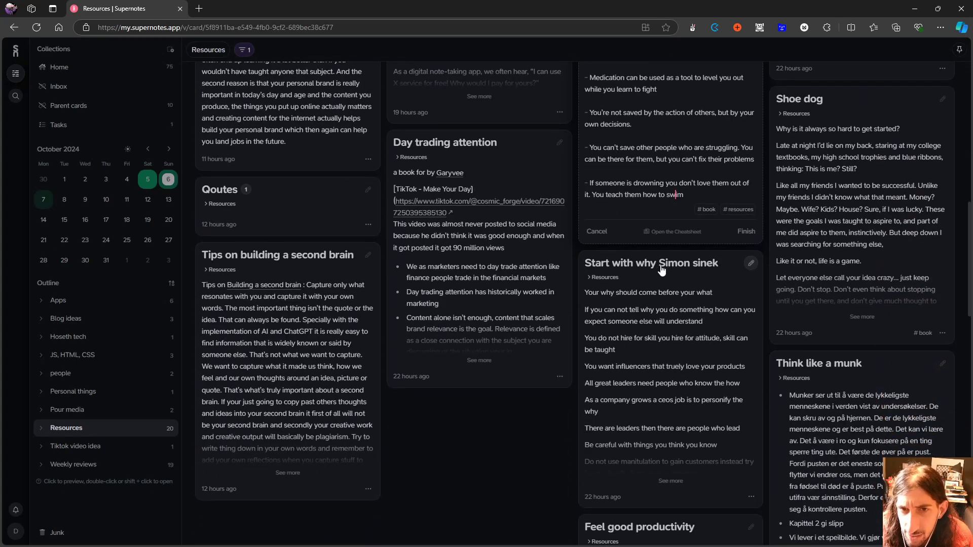
pyautogui.scroll(-3)
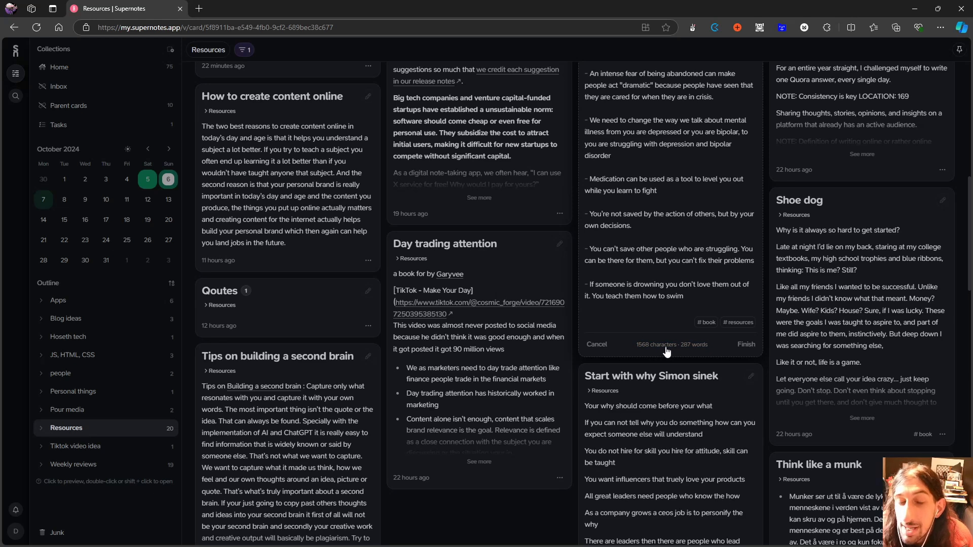
pyautogui.scroll(-3)
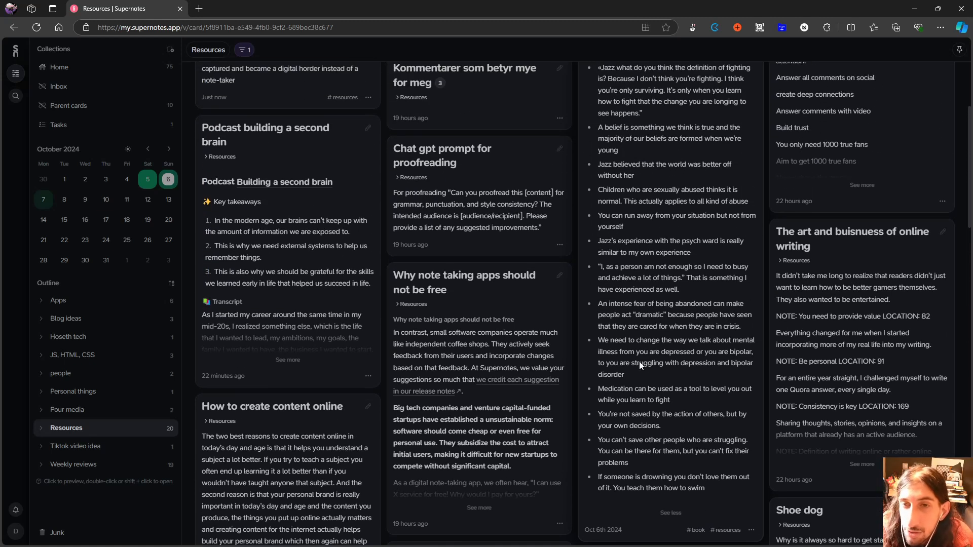
pyautogui.scroll(-3)
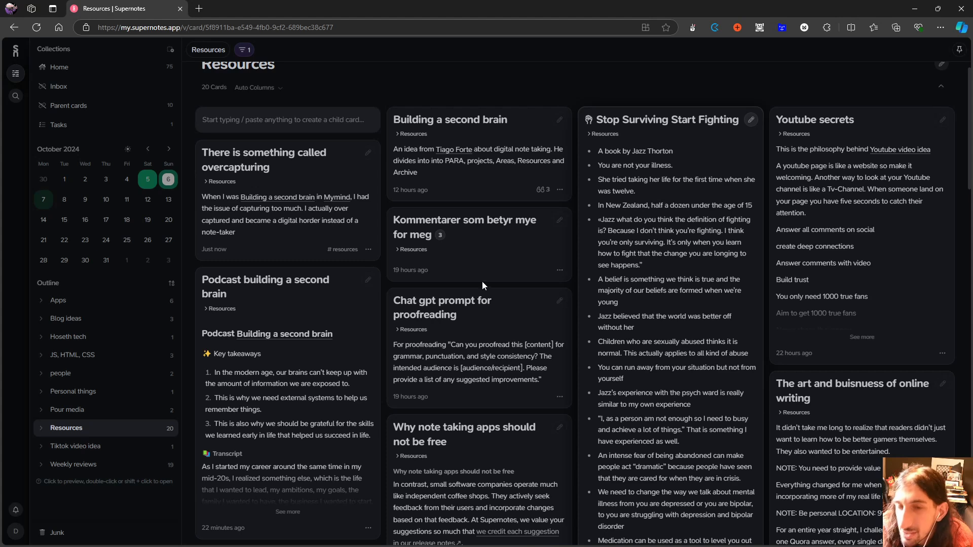
pyautogui.moveTo(482, 282)
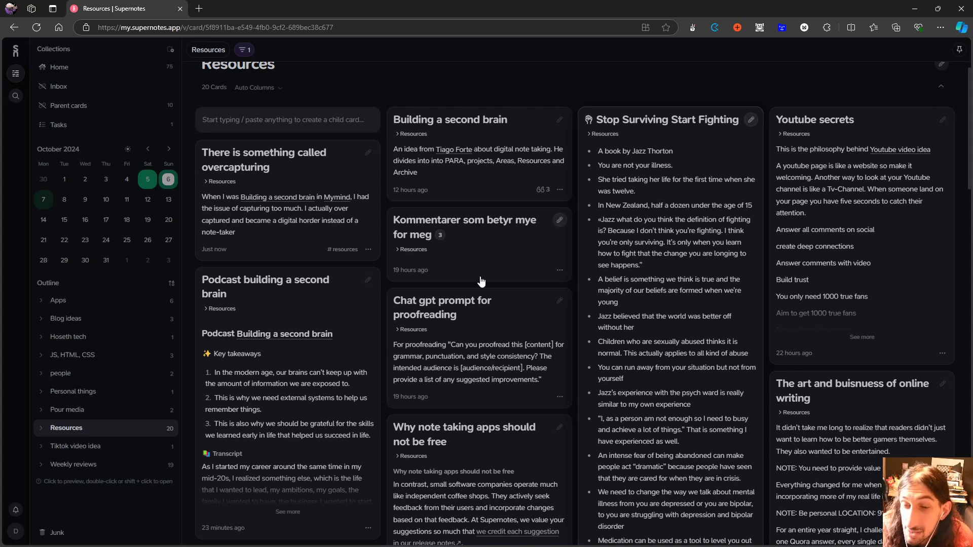
pyautogui.moveTo(470, 242)
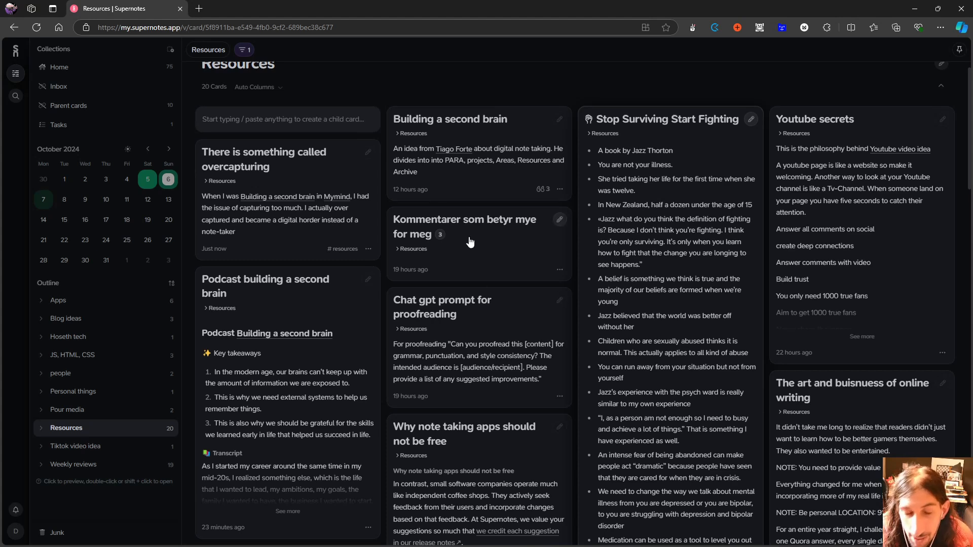
# Step: Switch the Resources collection to graph view and toggle it to 3D
pyautogui.scroll(-3)
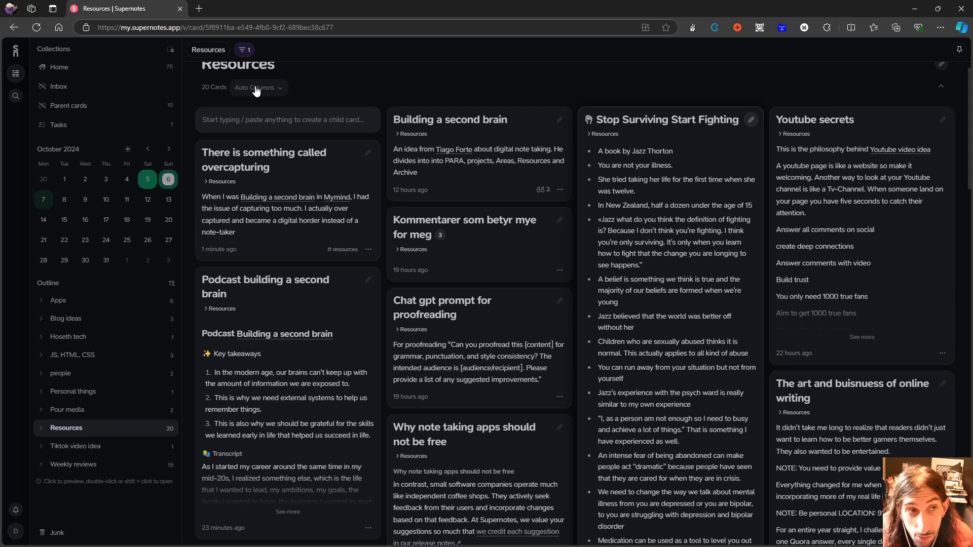
pyautogui.click(243, 49)
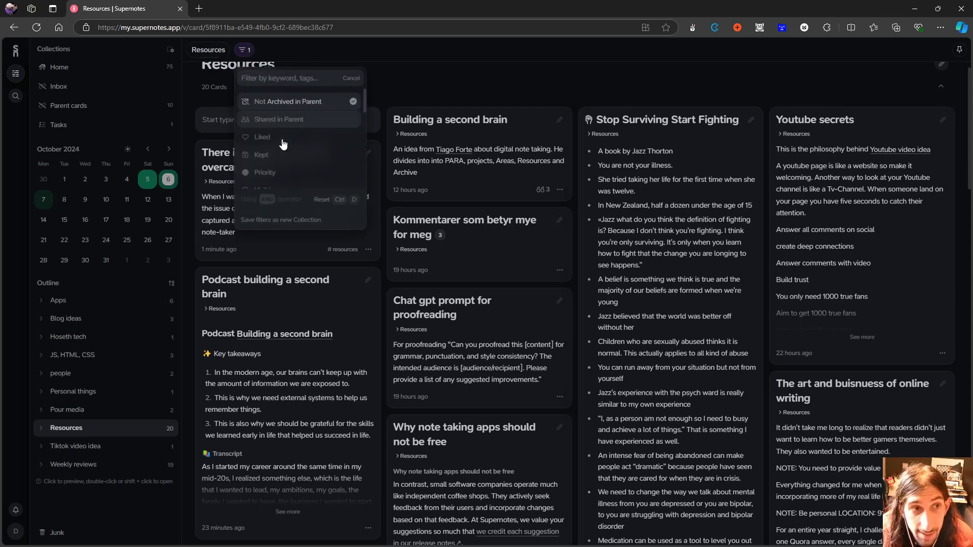
pyautogui.click(208, 49)
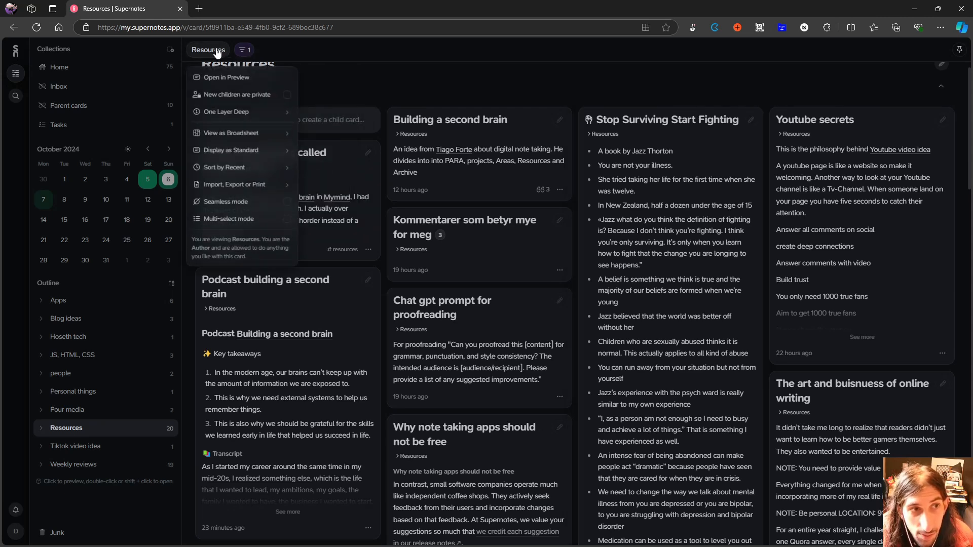
pyautogui.moveTo(272, 137)
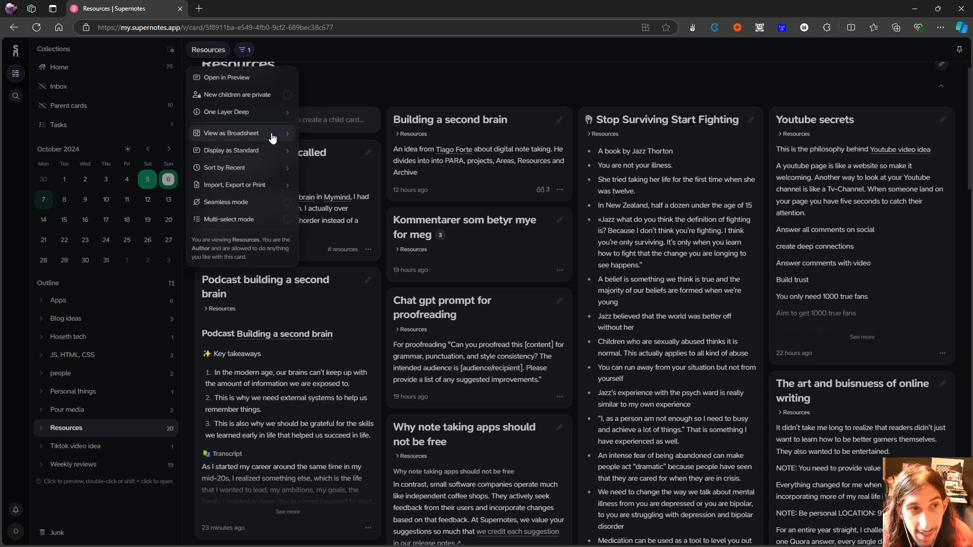
pyautogui.click(230, 133)
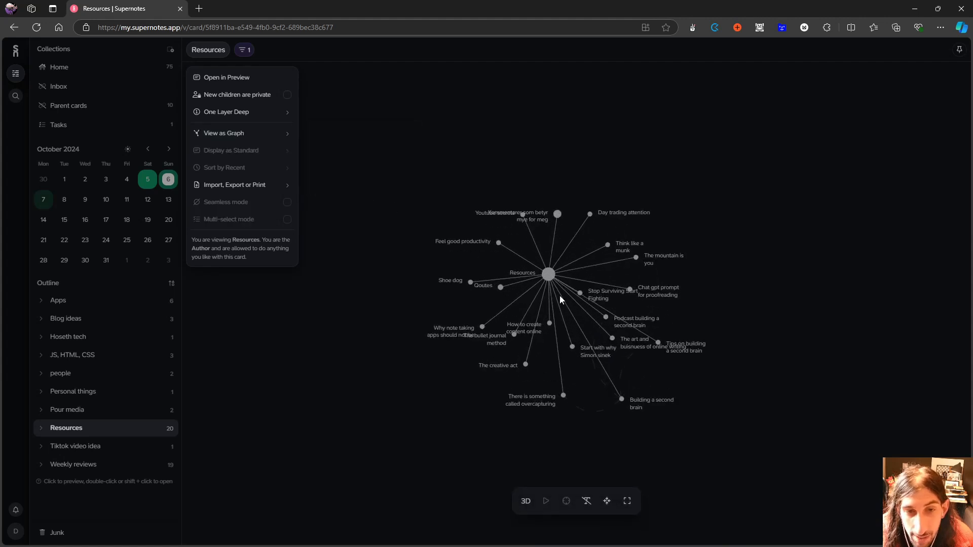
pyautogui.click(525, 501)
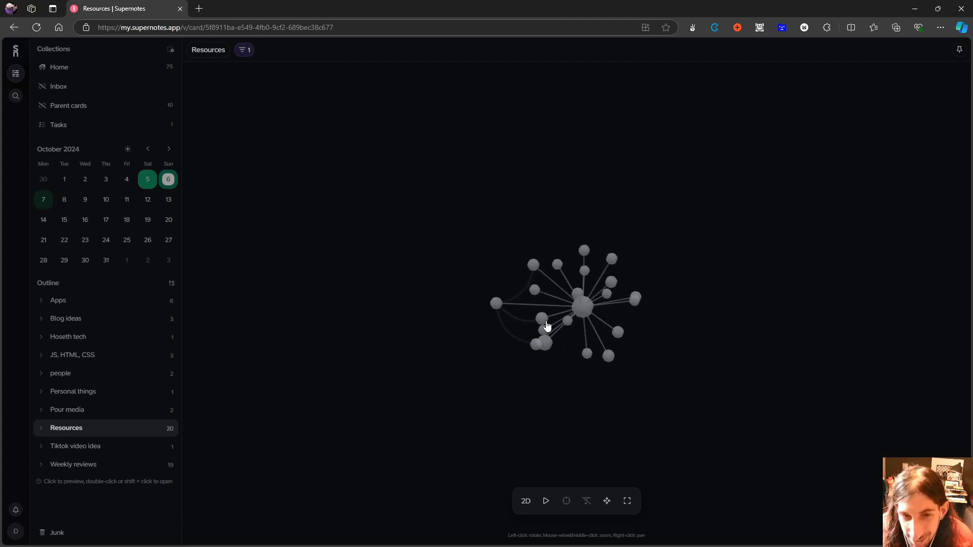
pyautogui.moveTo(238, 42)
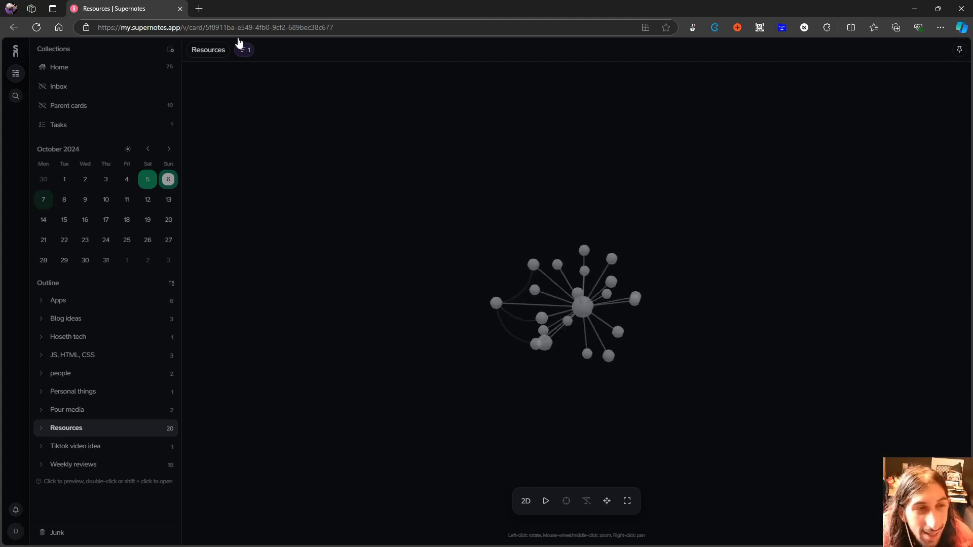
# Step: Return Resources from graph to the card grid and scroll its 20 cards
pyautogui.click(242, 50)
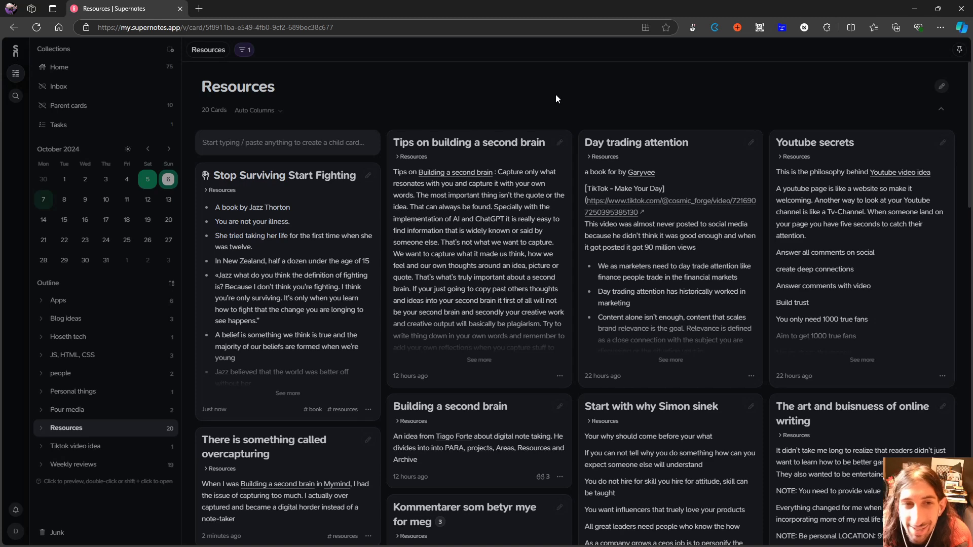
pyautogui.scroll(-3)
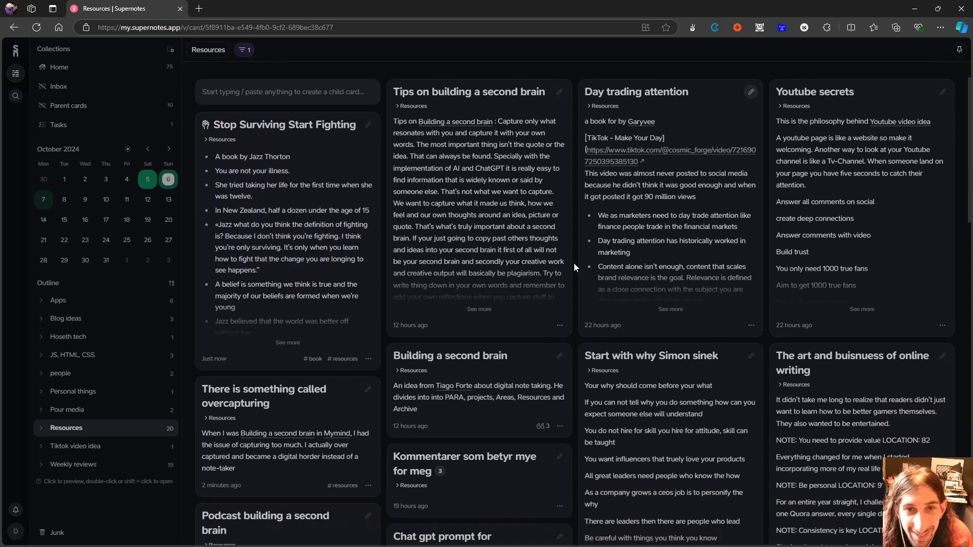
pyautogui.scroll(-3)
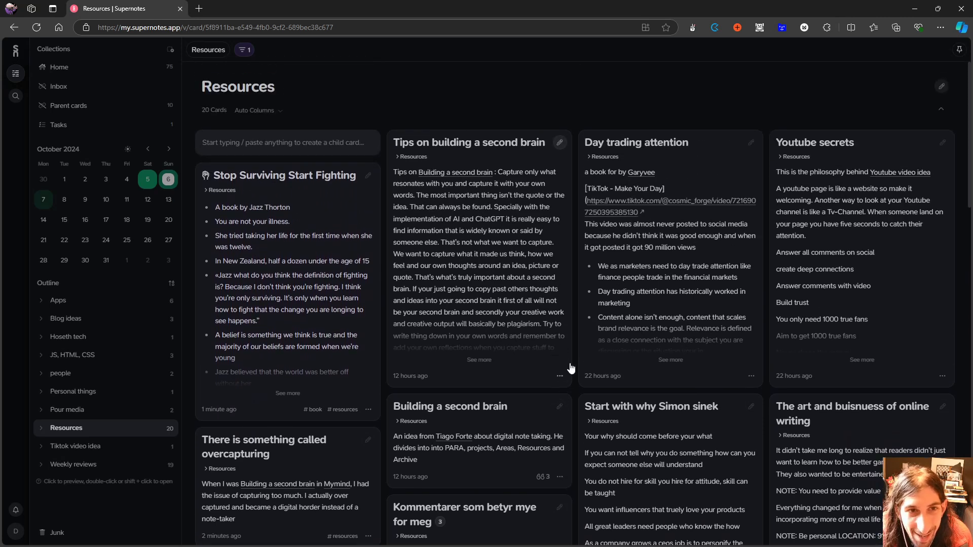
pyautogui.scroll(-3)
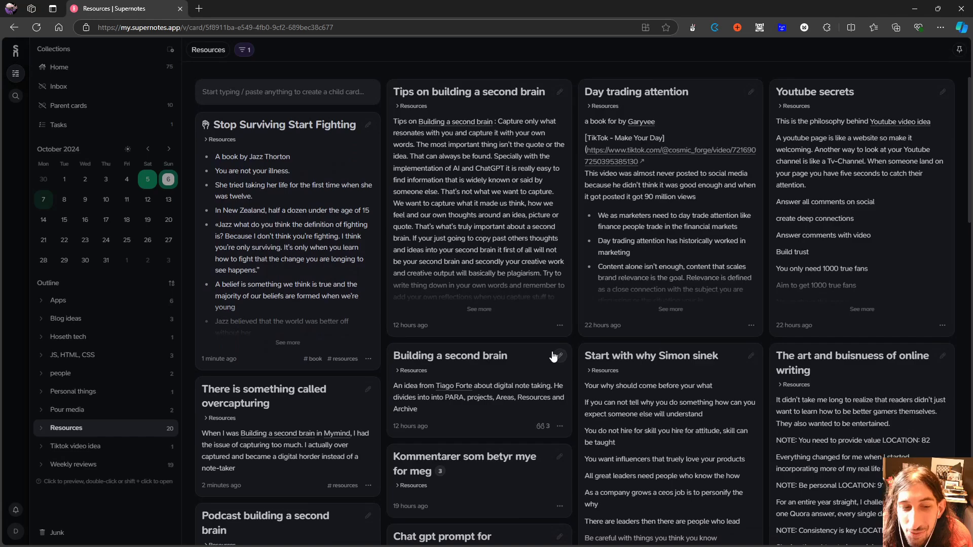
# Step: Finish editing the 'Why note taking apps should not be free' card, returning it to read mode
pyautogui.scroll(-3)
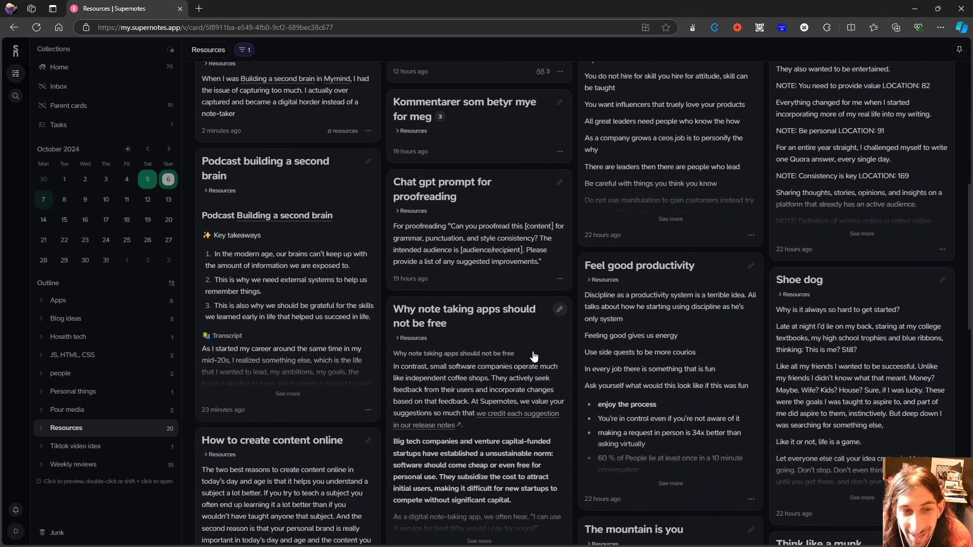
pyautogui.moveTo(552, 312)
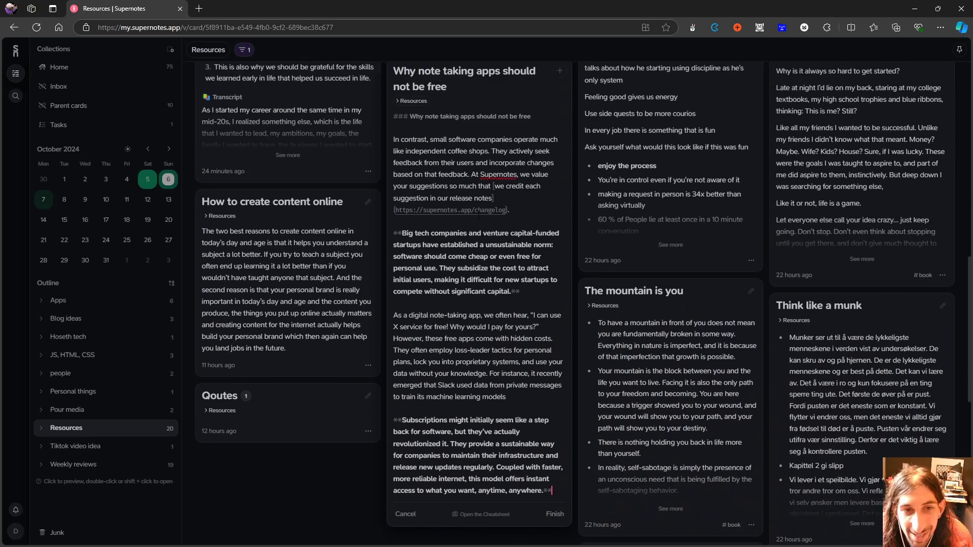
pyautogui.scroll(-3)
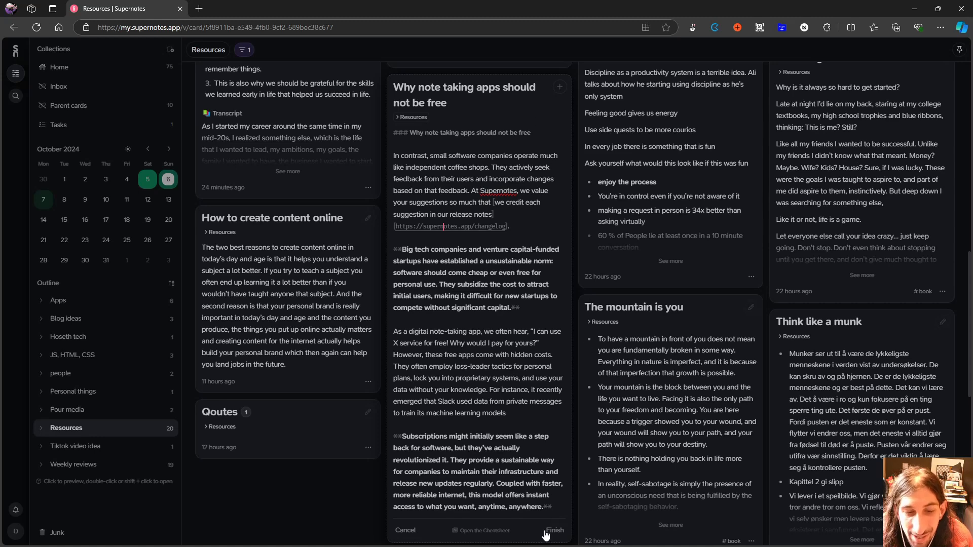
pyautogui.click(553, 531)
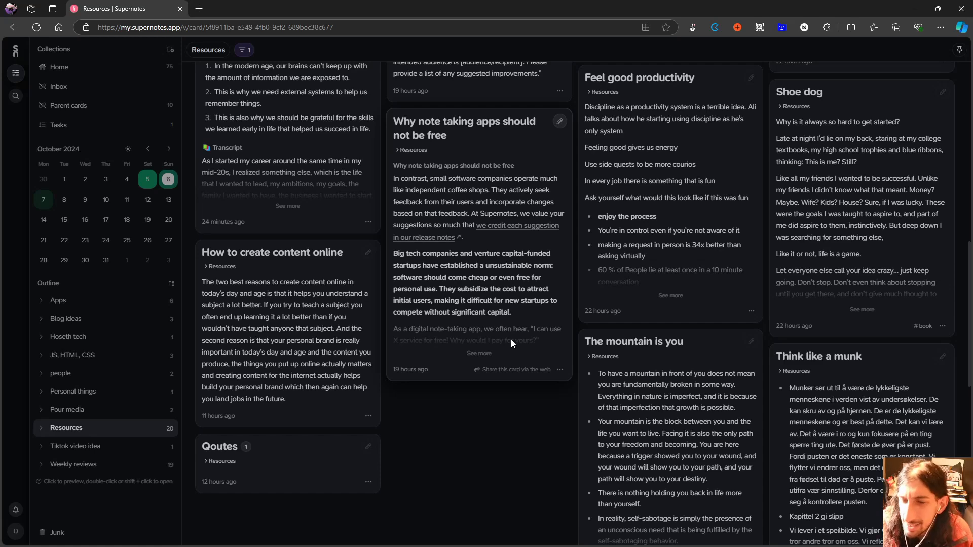
pyautogui.scroll(3)
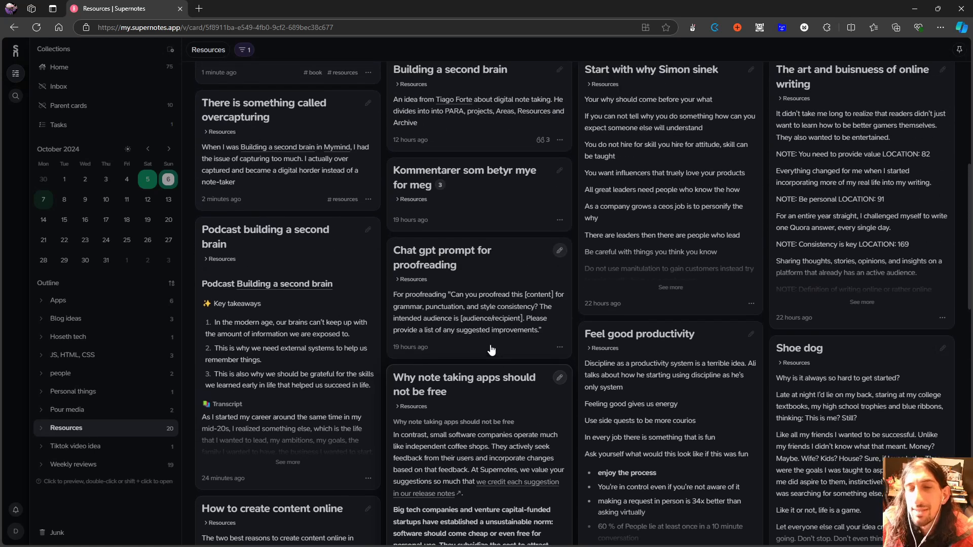
pyautogui.scroll(-3)
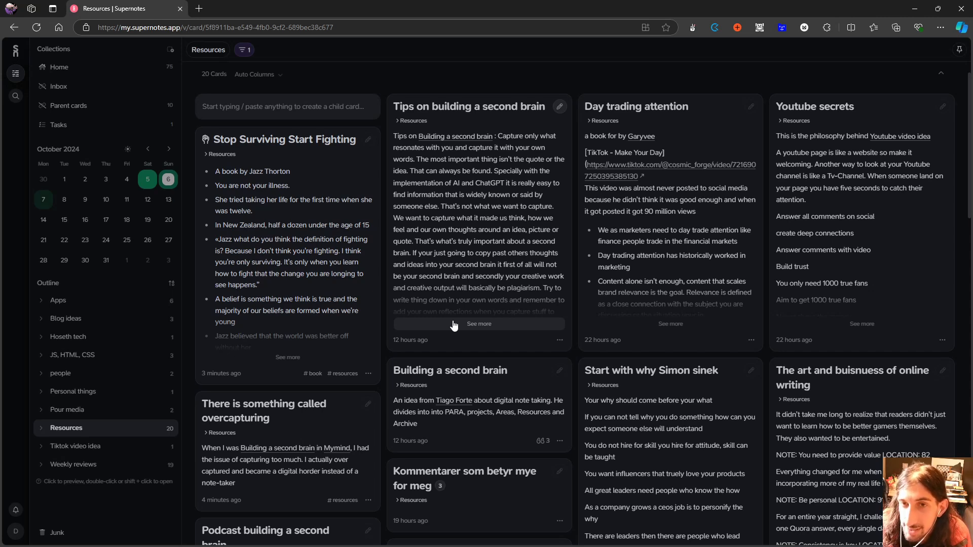
pyautogui.moveTo(504, 245)
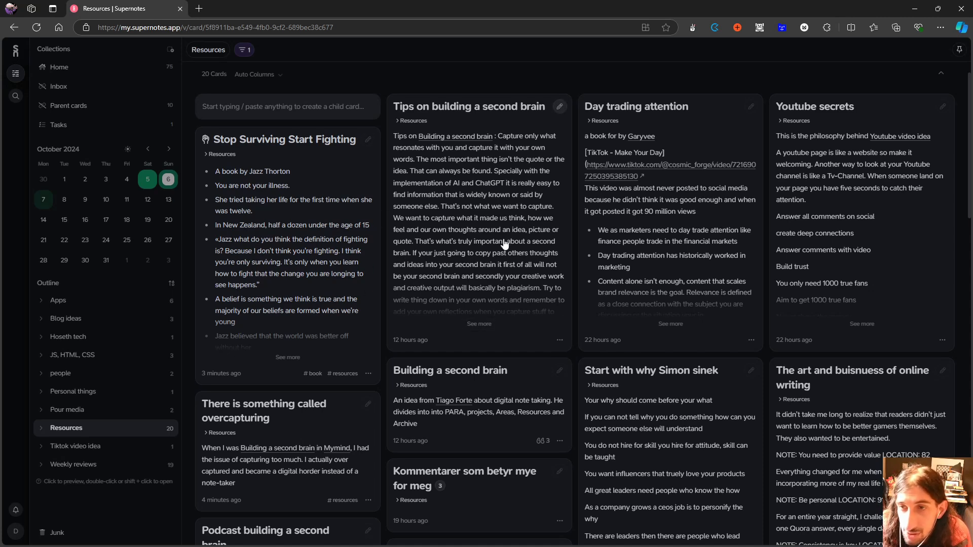
pyautogui.moveTo(385, 274)
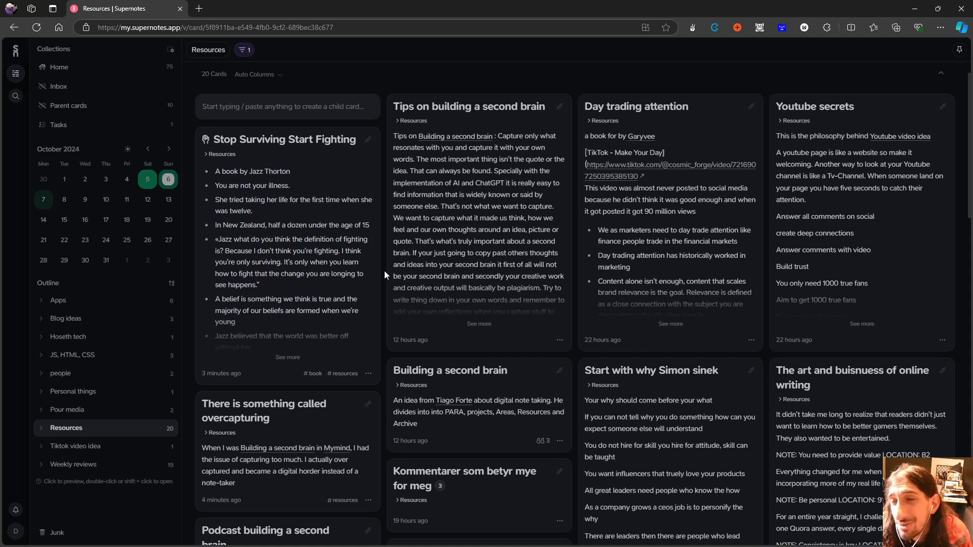
pyautogui.moveTo(382, 275)
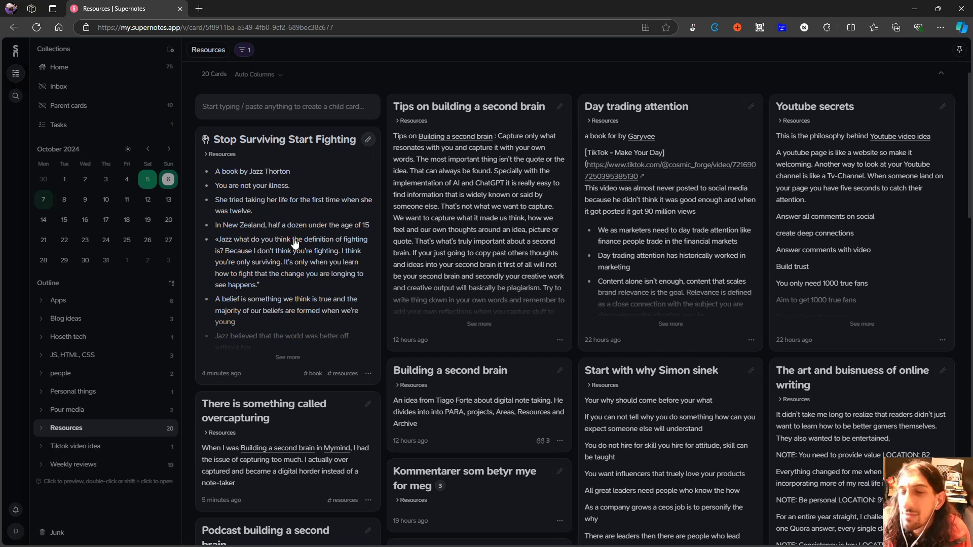
pyautogui.moveTo(289, 243)
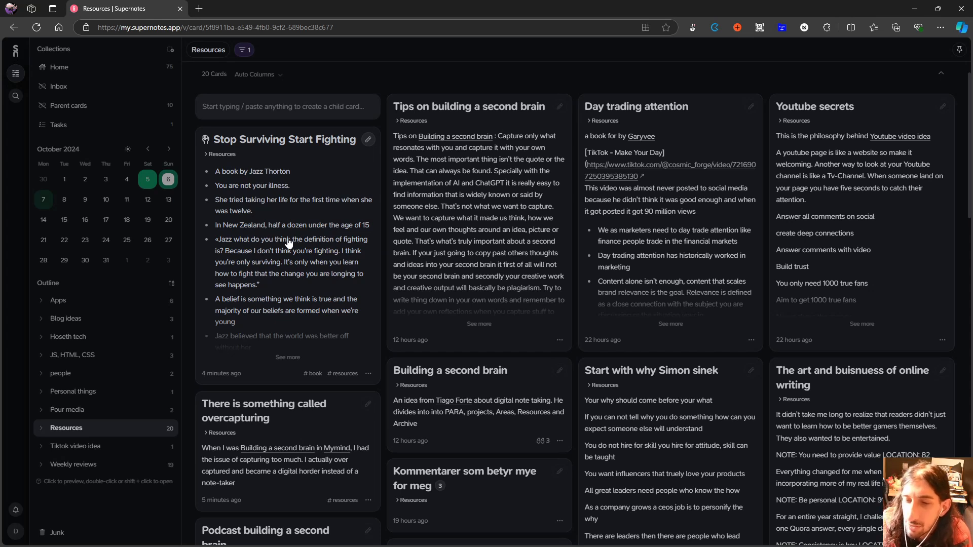